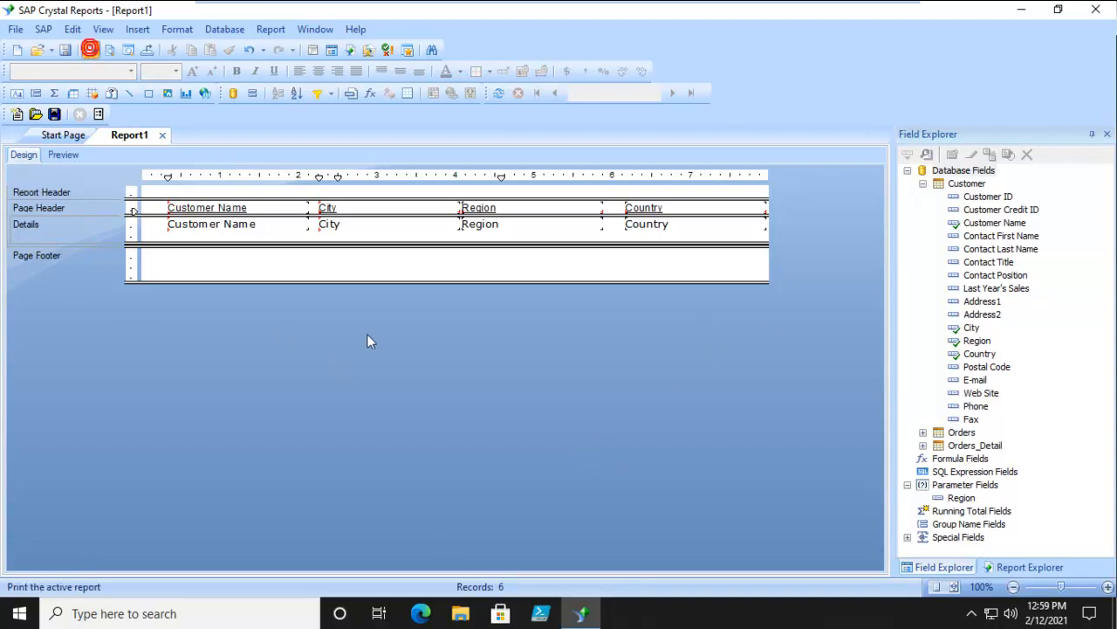
# Cancel Print Setup, scroll the 269-customer preview, then return to the Design tab.
pyautogui.click(48, 149)
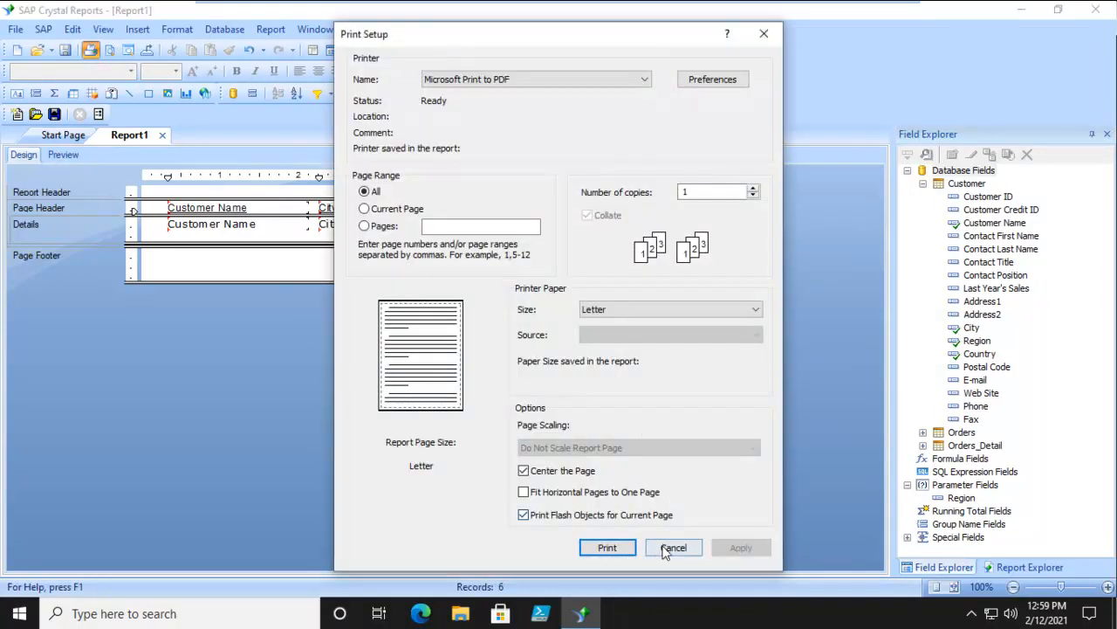
pyautogui.click(673, 547)
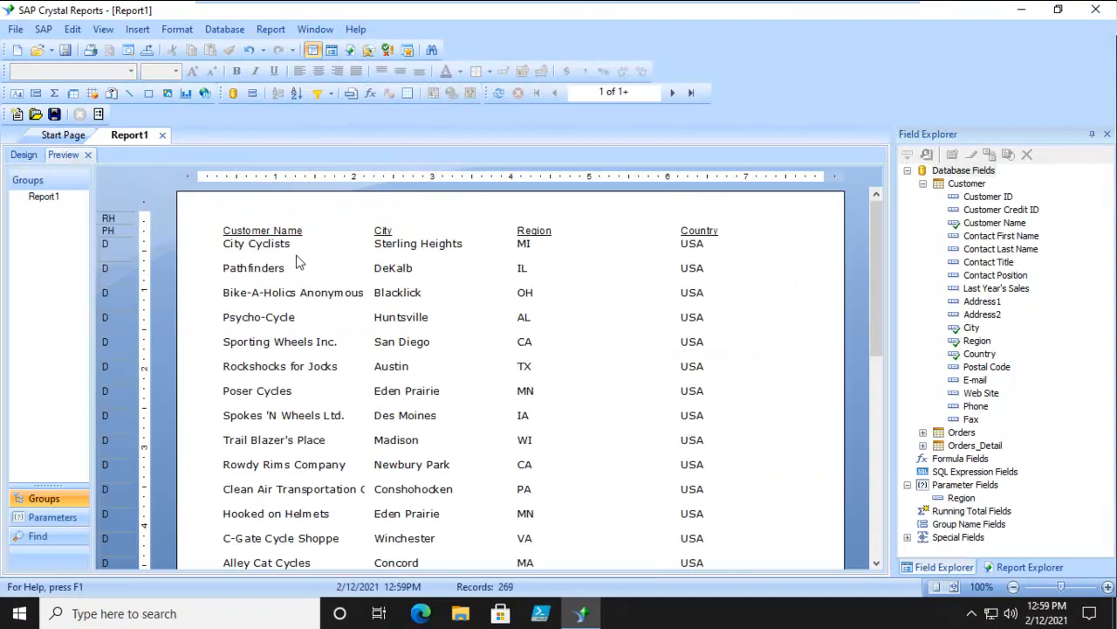
pyautogui.moveTo(451, 345)
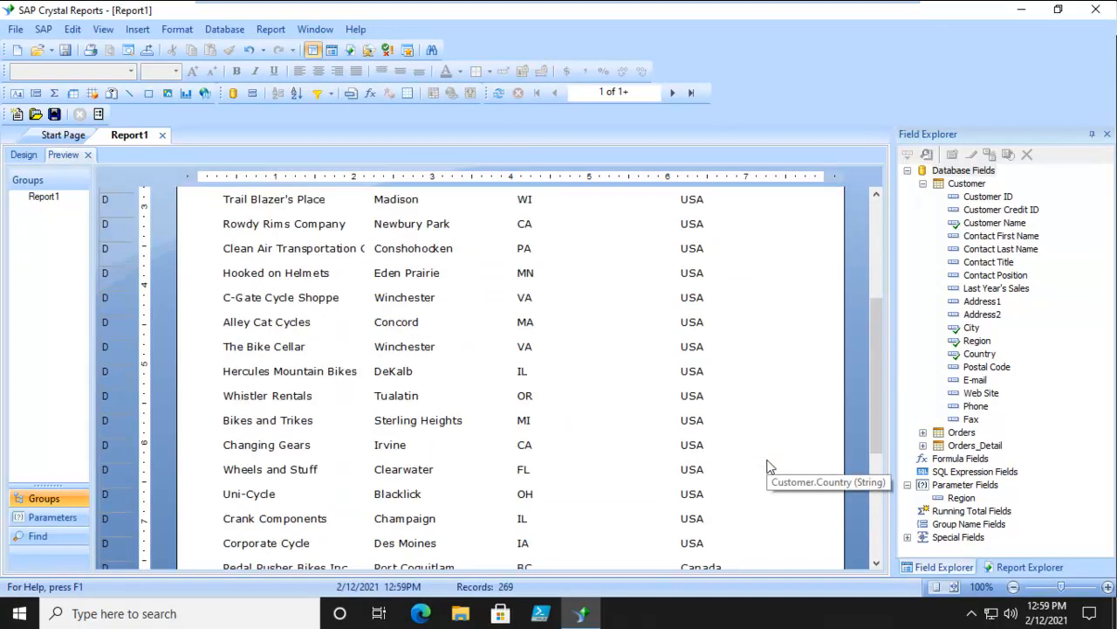
pyautogui.scroll(-3)
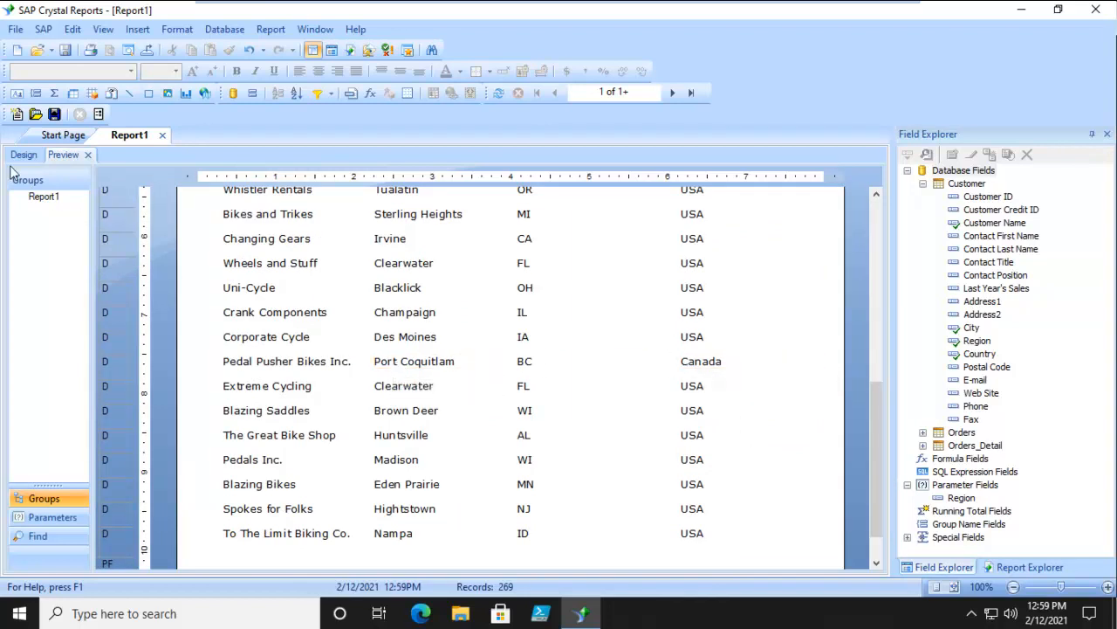
pyautogui.click(23, 155)
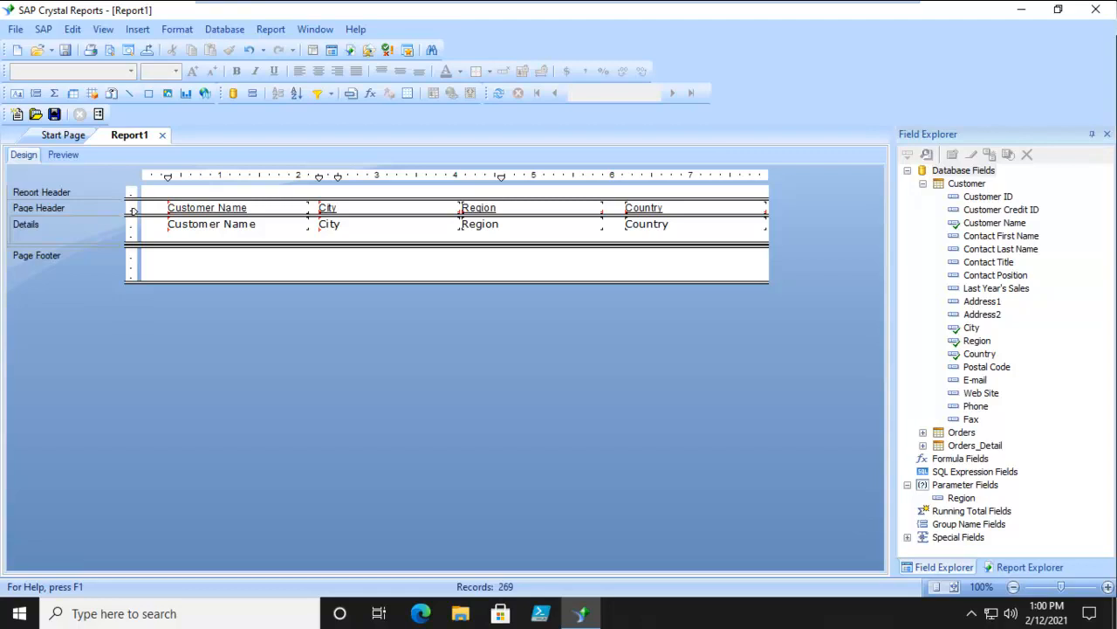
pyautogui.moveTo(977, 496)
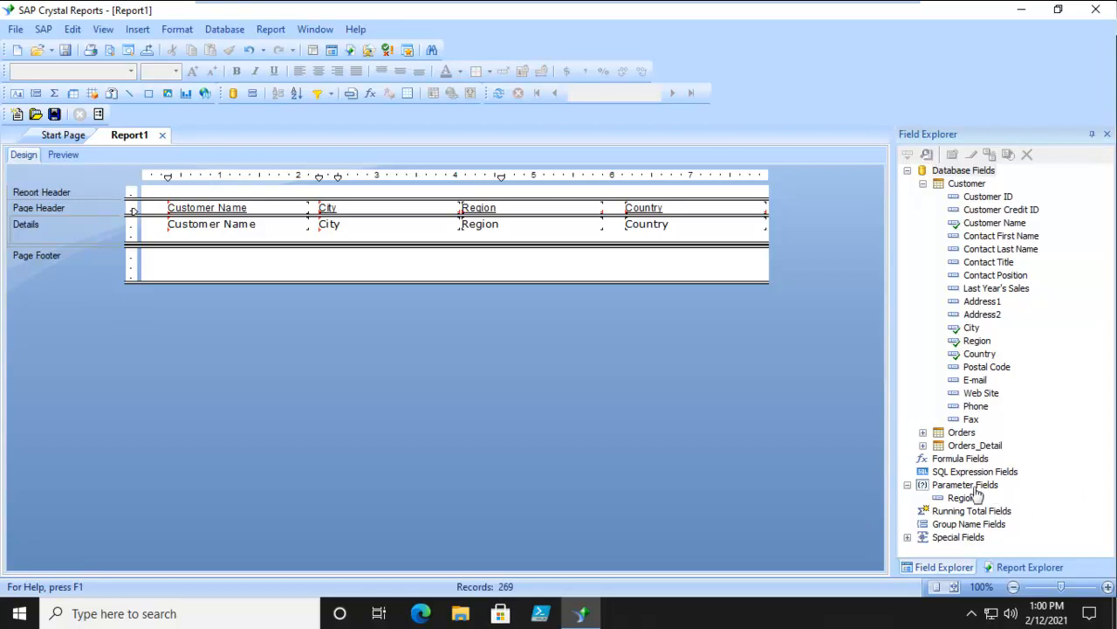
# Create a new parameter from Parameter Fields and name it 'Customer Geography'.
pyautogui.click(960, 497)
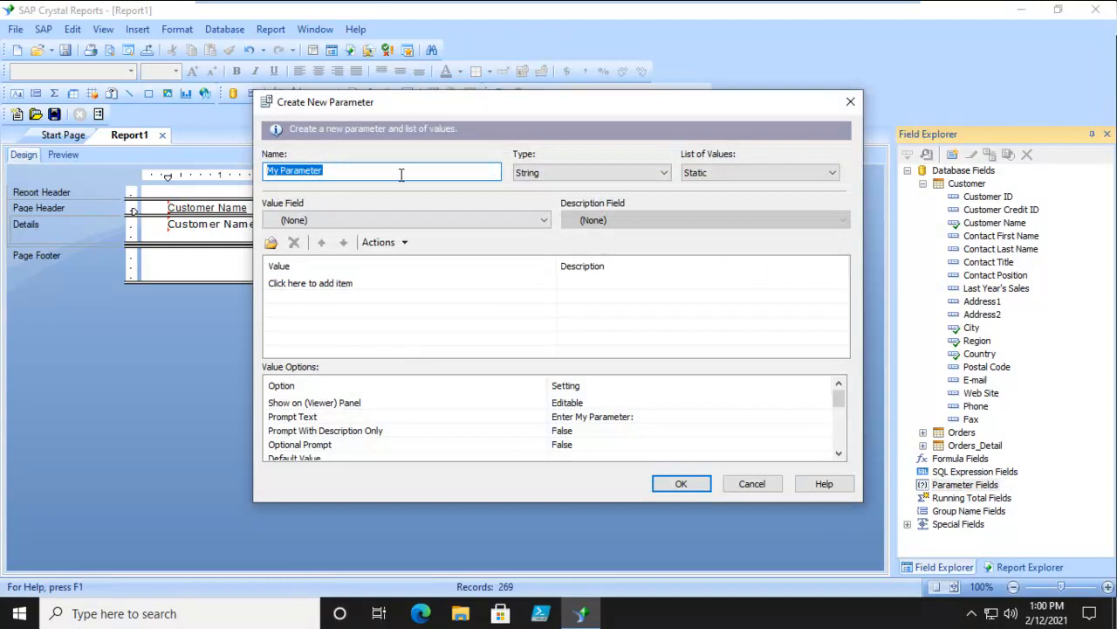
pyautogui.write('Custome')
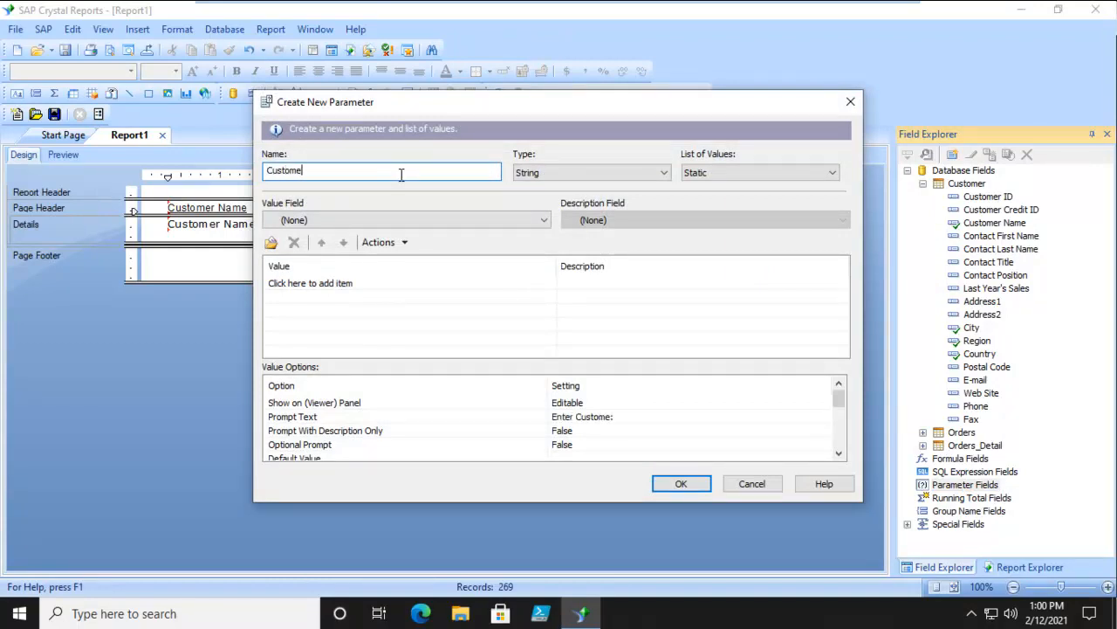
pyautogui.write('r')
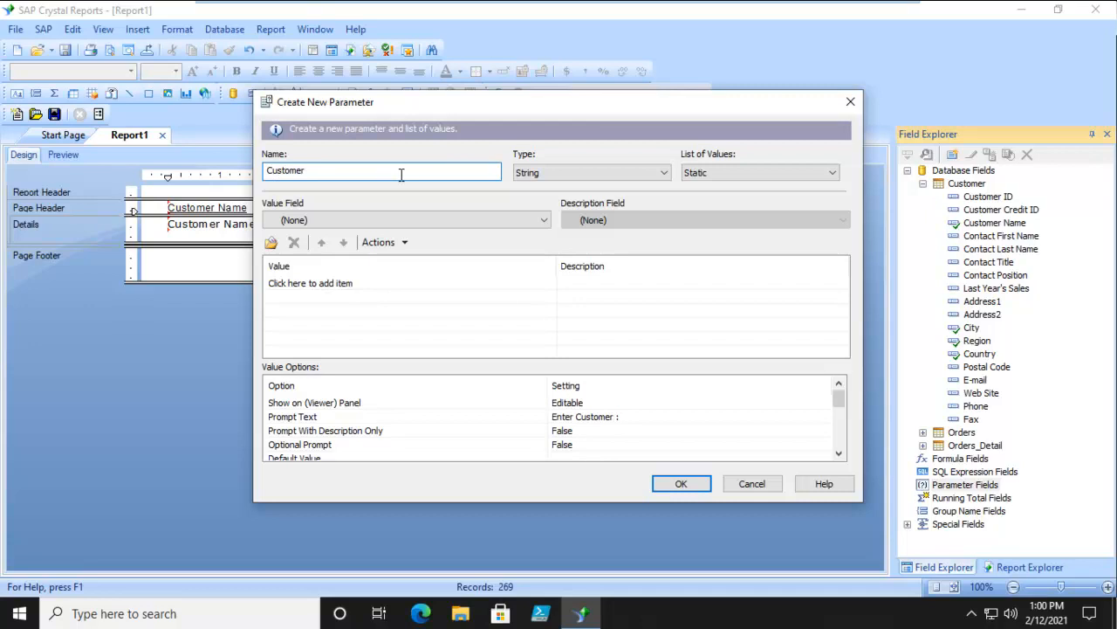
pyautogui.write('Geor')
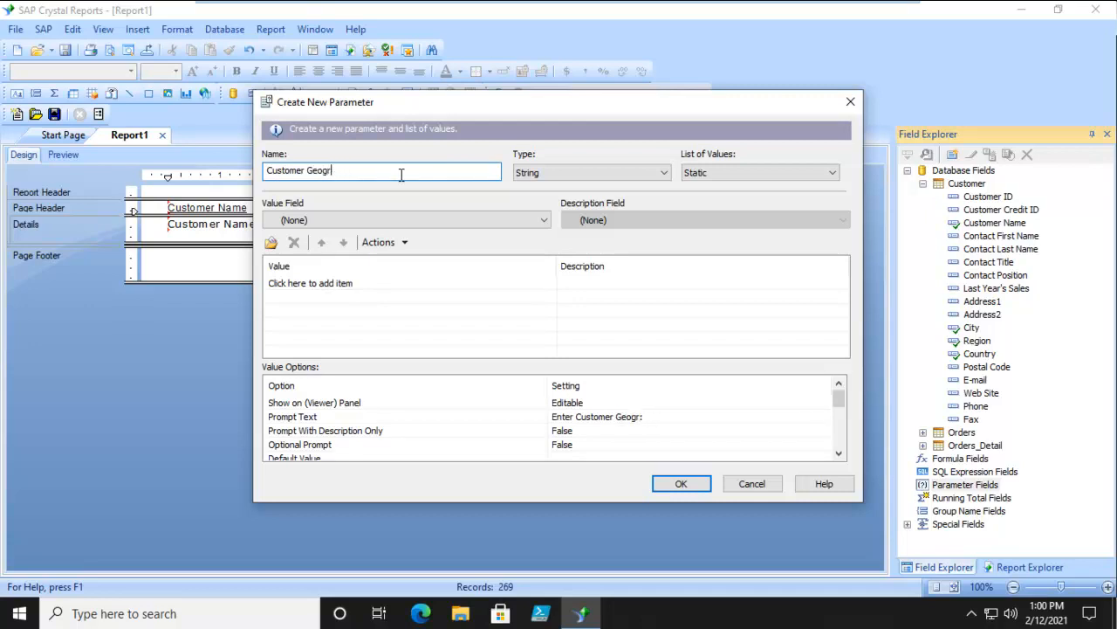
pyautogui.write('aphy')
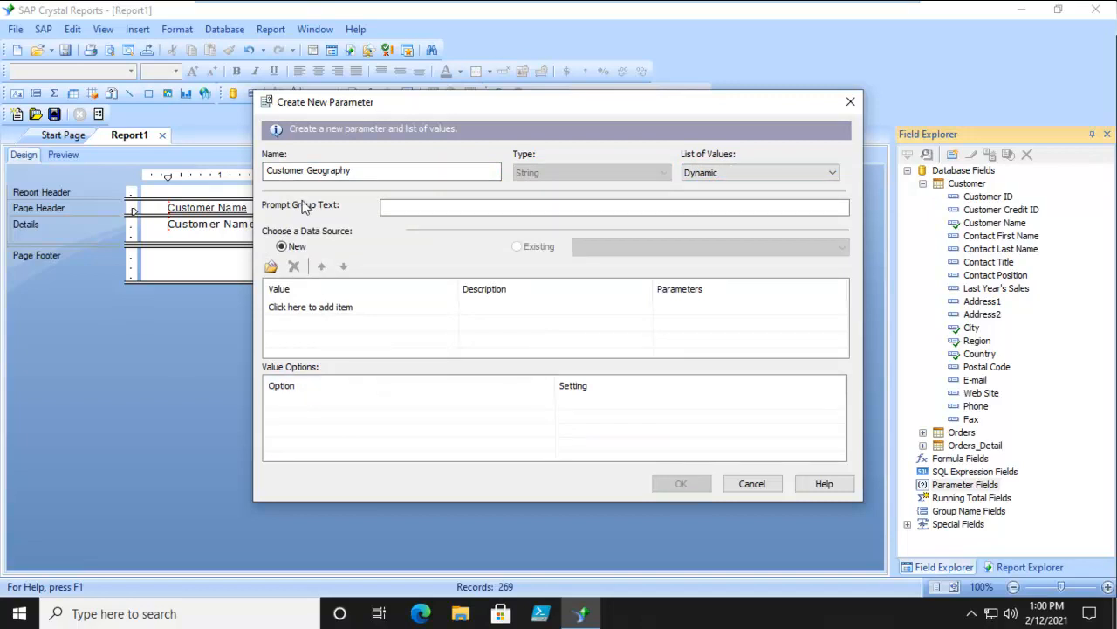
pyautogui.moveTo(317, 237)
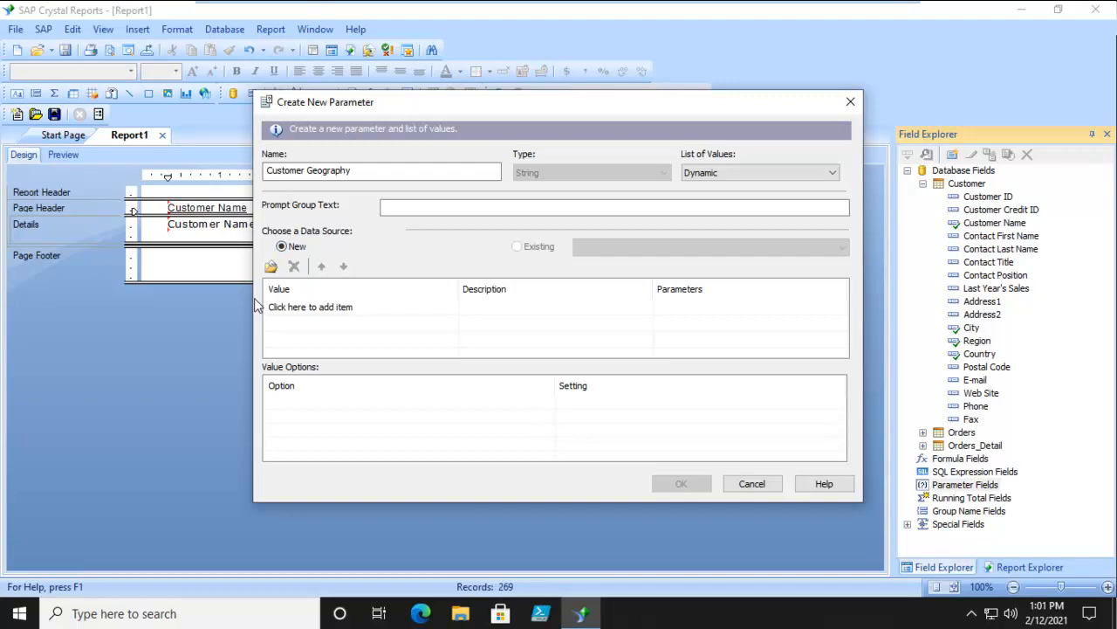
pyautogui.moveTo(281, 485)
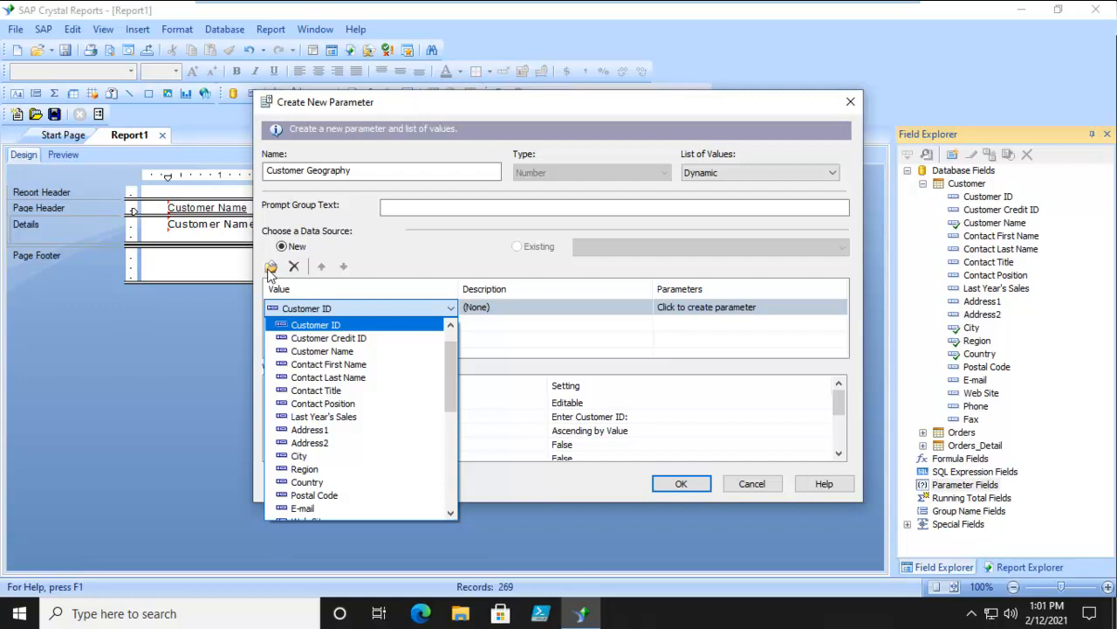
pyautogui.moveTo(974, 320)
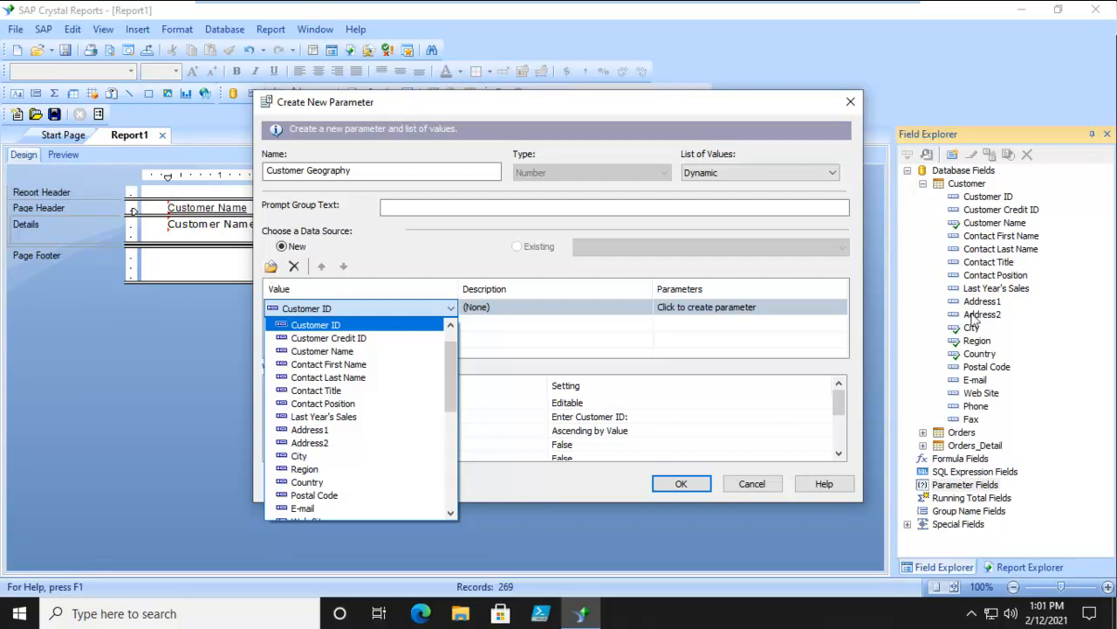
pyautogui.moveTo(974, 321)
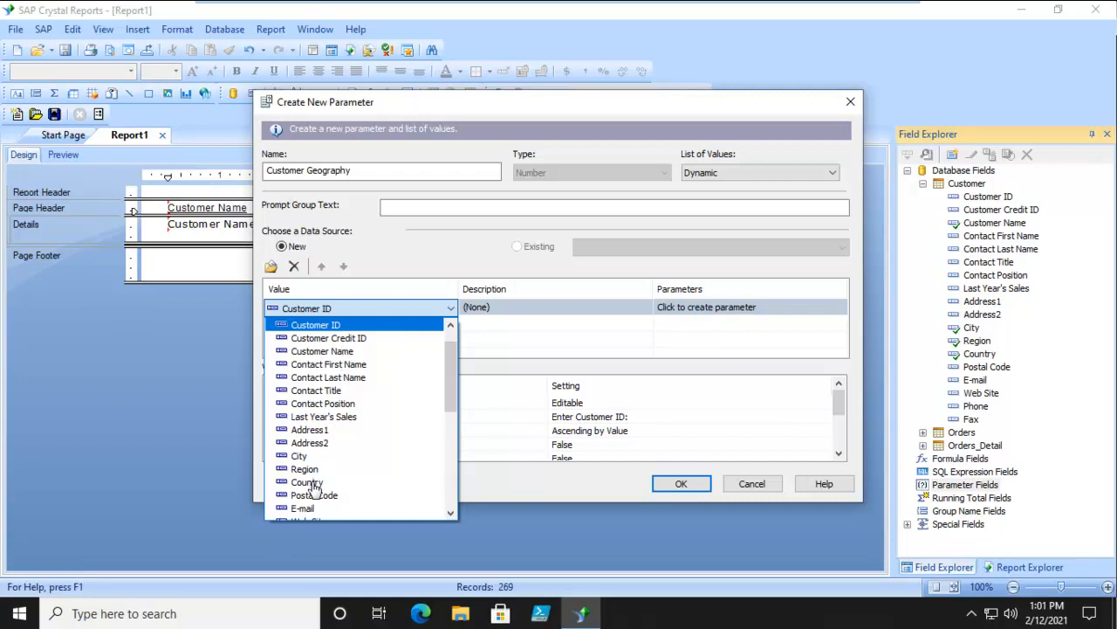
# Set the dynamic value levels to Country, Region and City, and select the Country level.
pyautogui.click(304, 482)
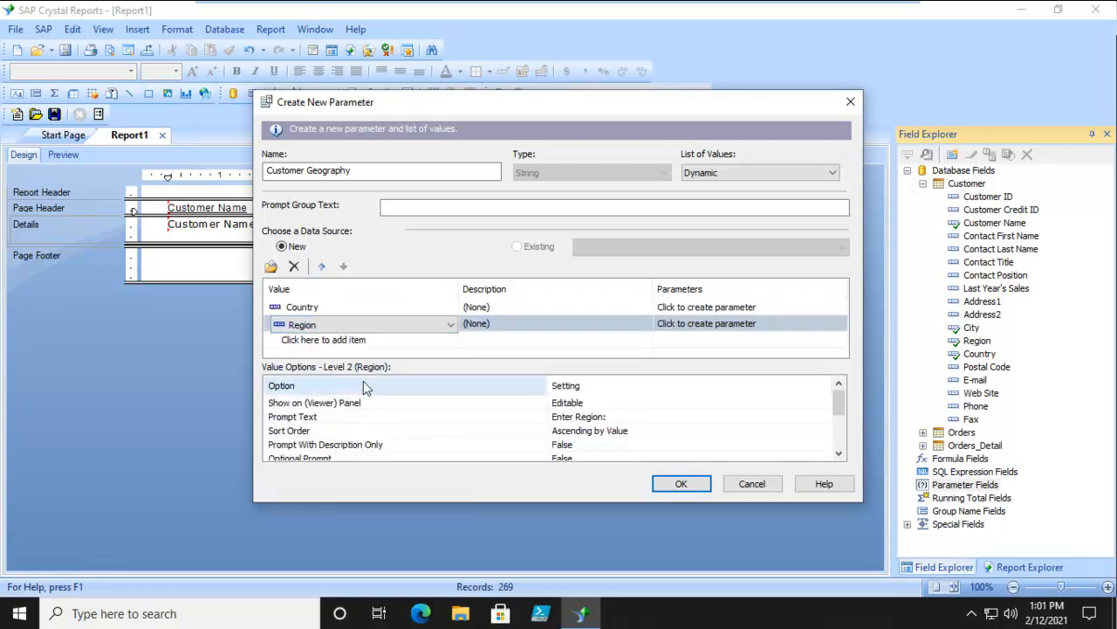
pyautogui.click(450, 324)
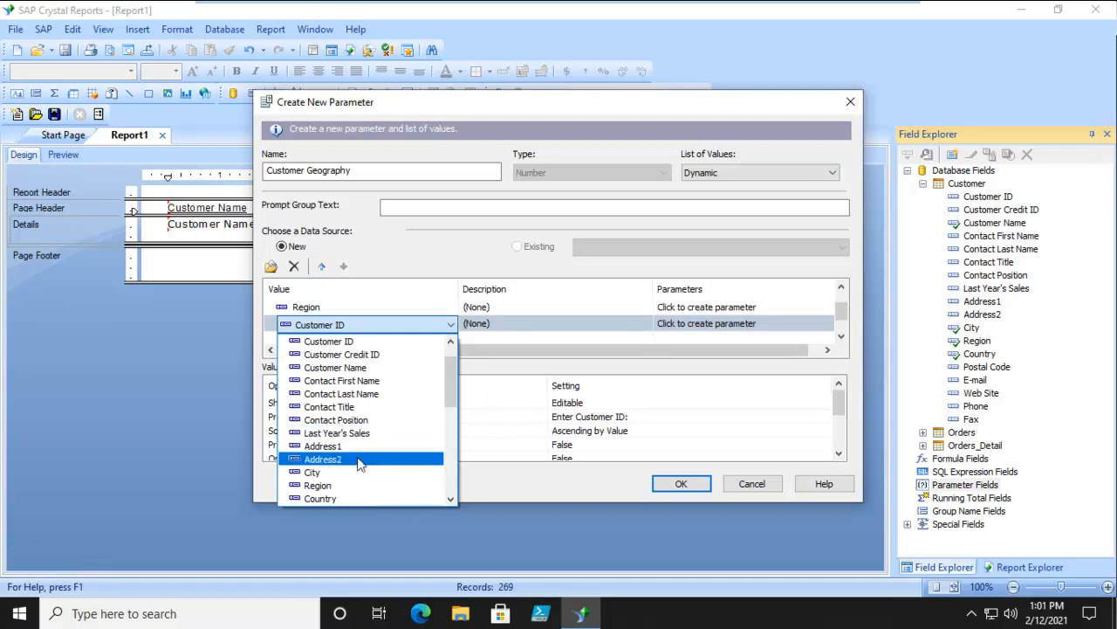
pyautogui.click(312, 472)
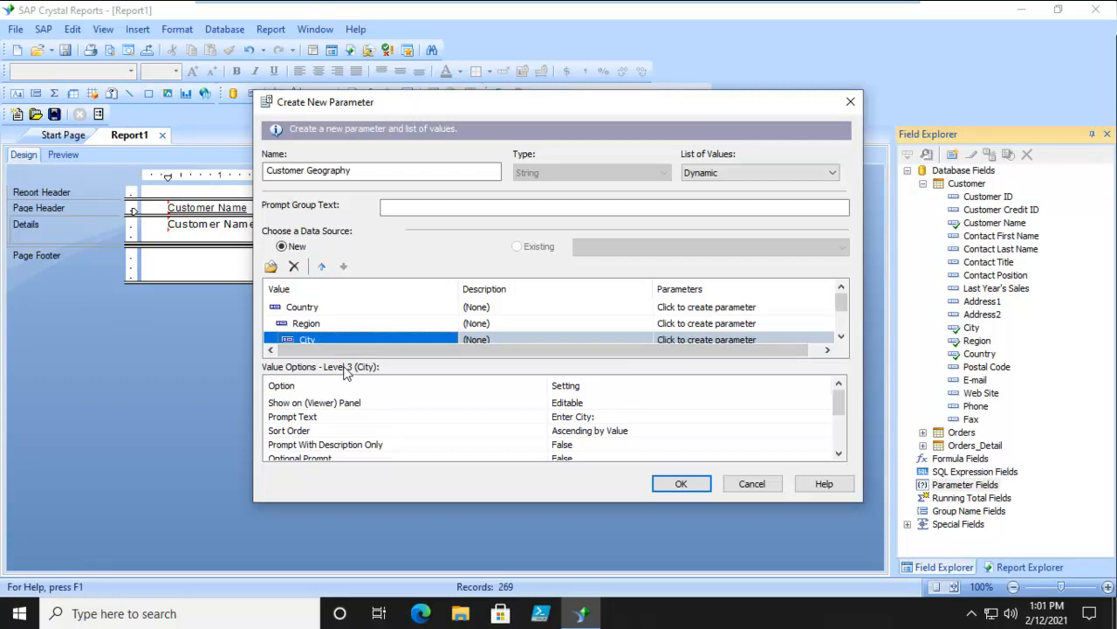
pyautogui.click(301, 306)
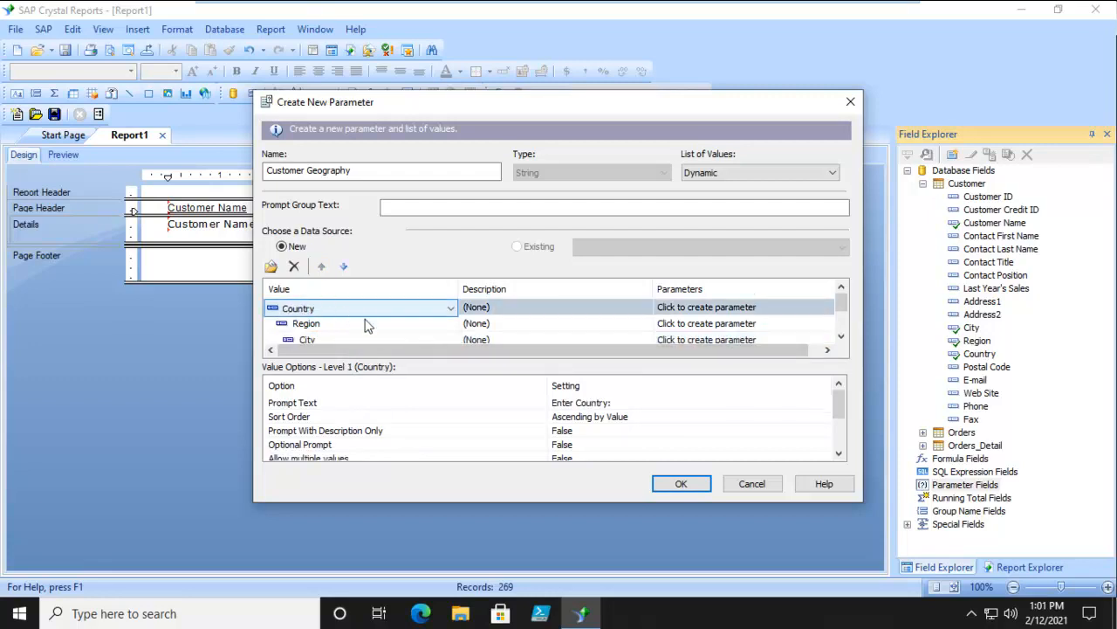
# Review the Country level's Prompt Text value option.
pyautogui.click(580, 403)
pyautogui.write(' the name of the')
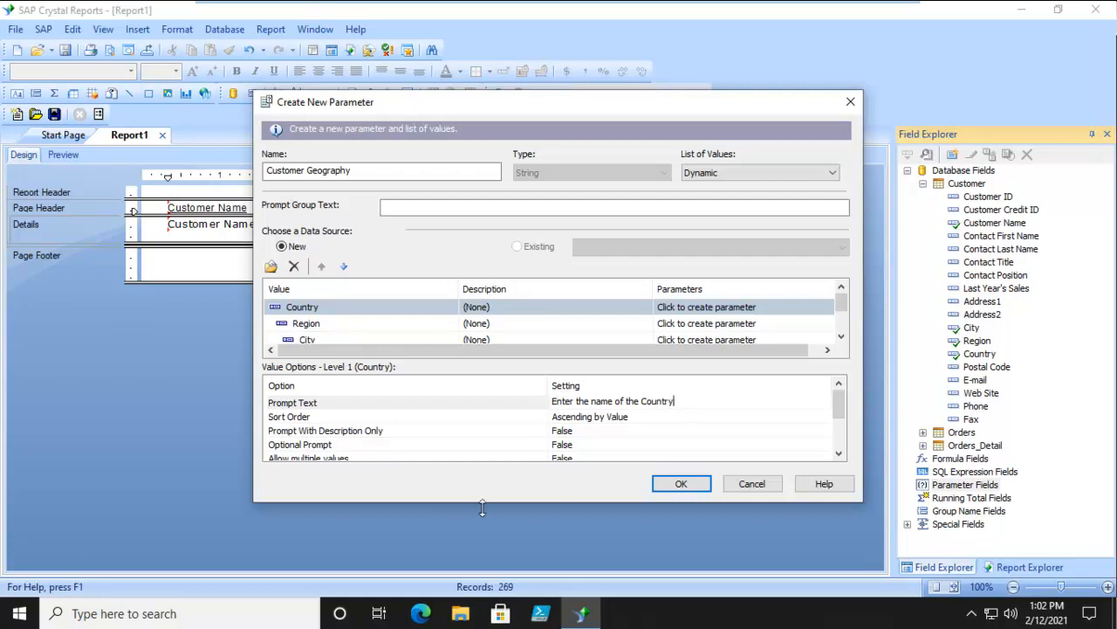
pyautogui.scroll(-3)
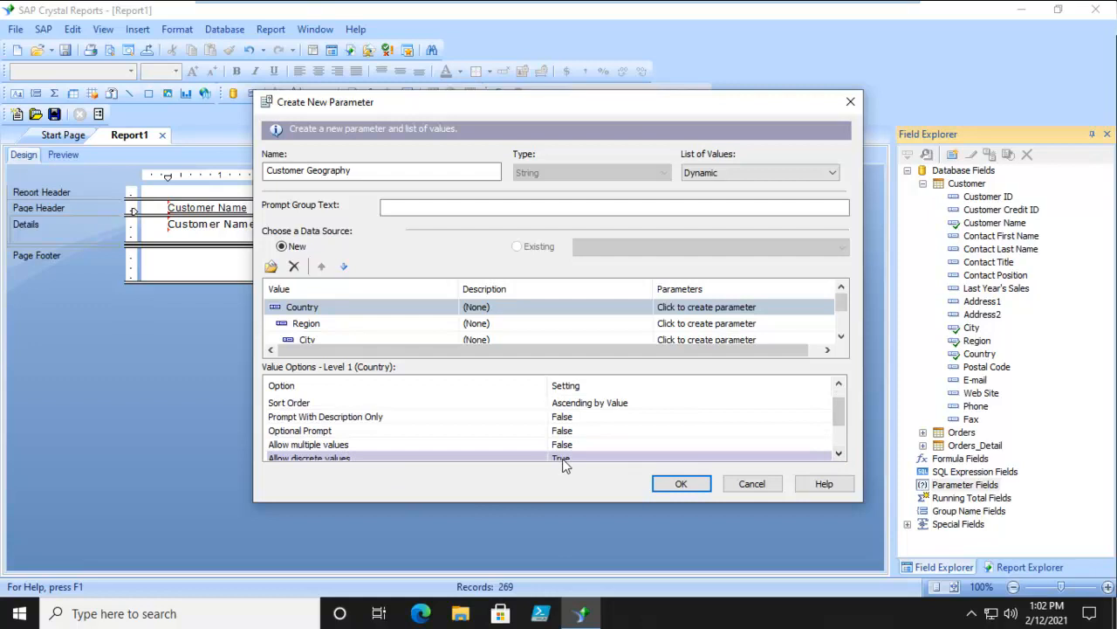
pyautogui.click(838, 454)
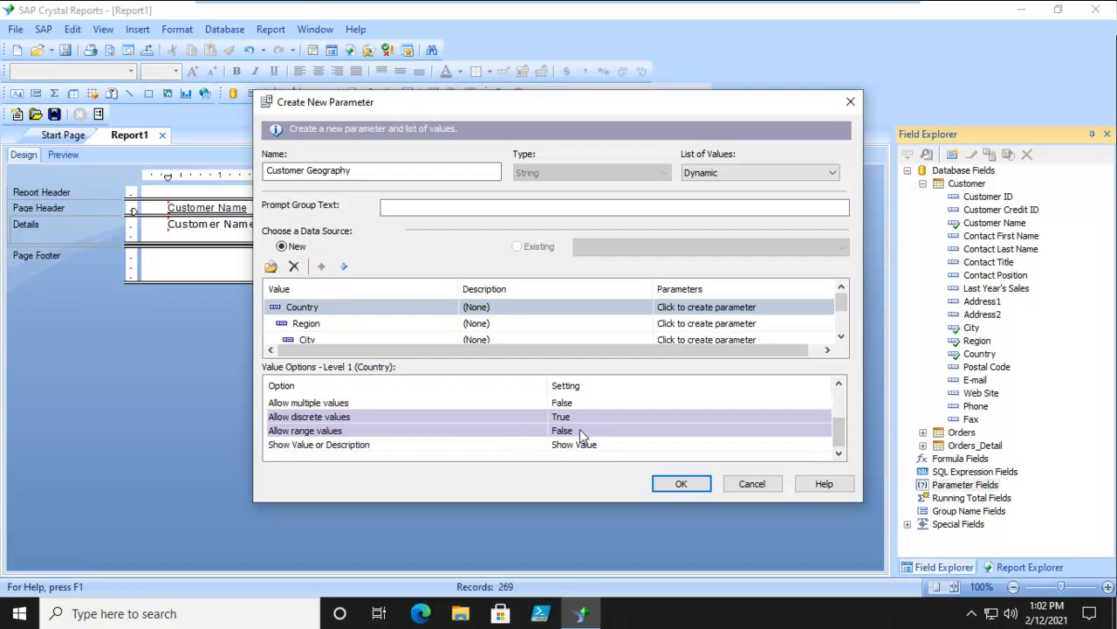
# Set the Region level prompt to 'Enter the region IE: State or Province'.
pyautogui.click(301, 323)
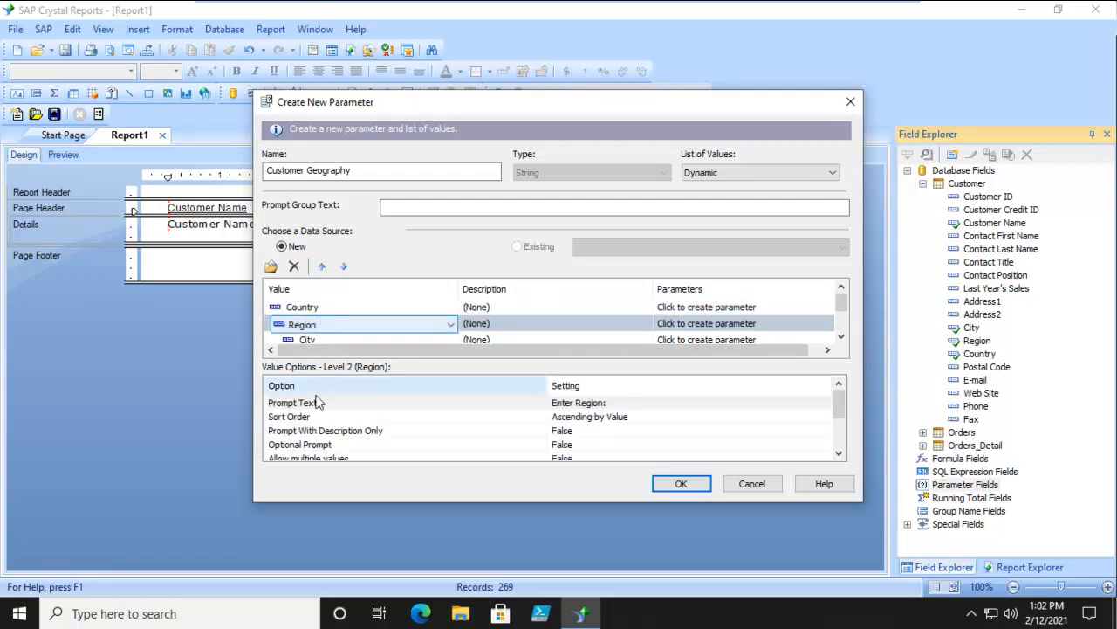
pyautogui.click(576, 402)
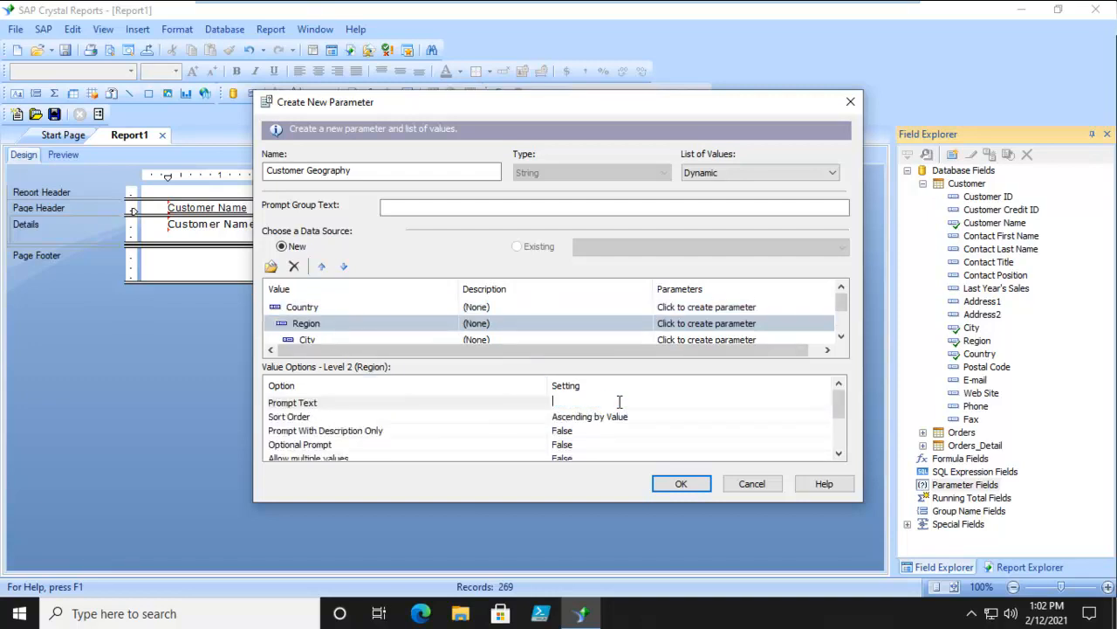
pyautogui.write('Enter')
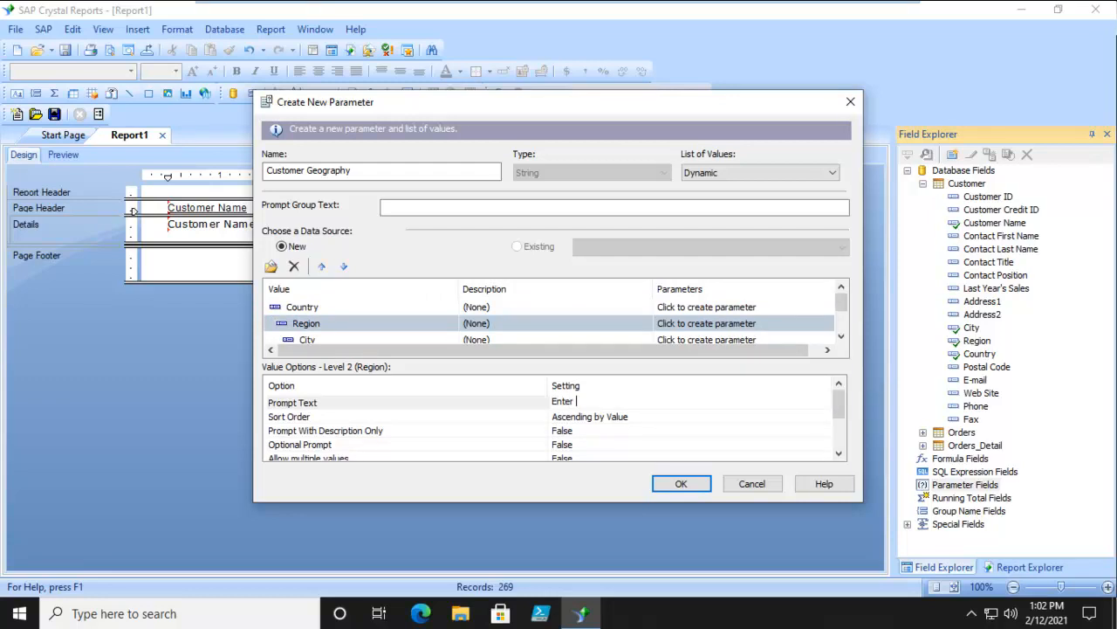
pyautogui.write('the region')
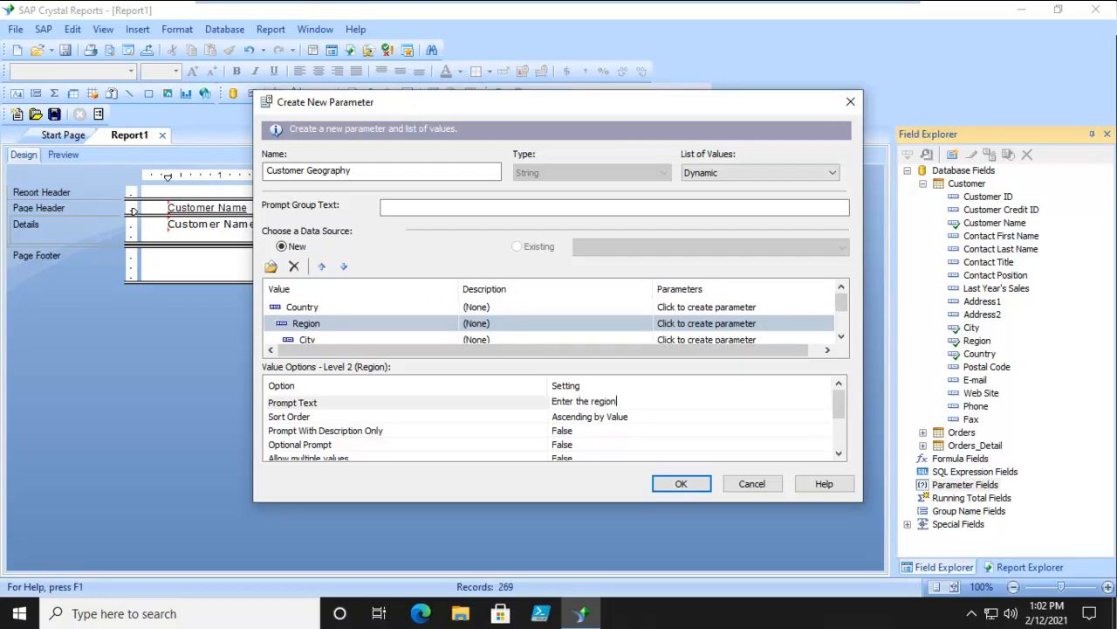
pyautogui.write('IE: State or Province')
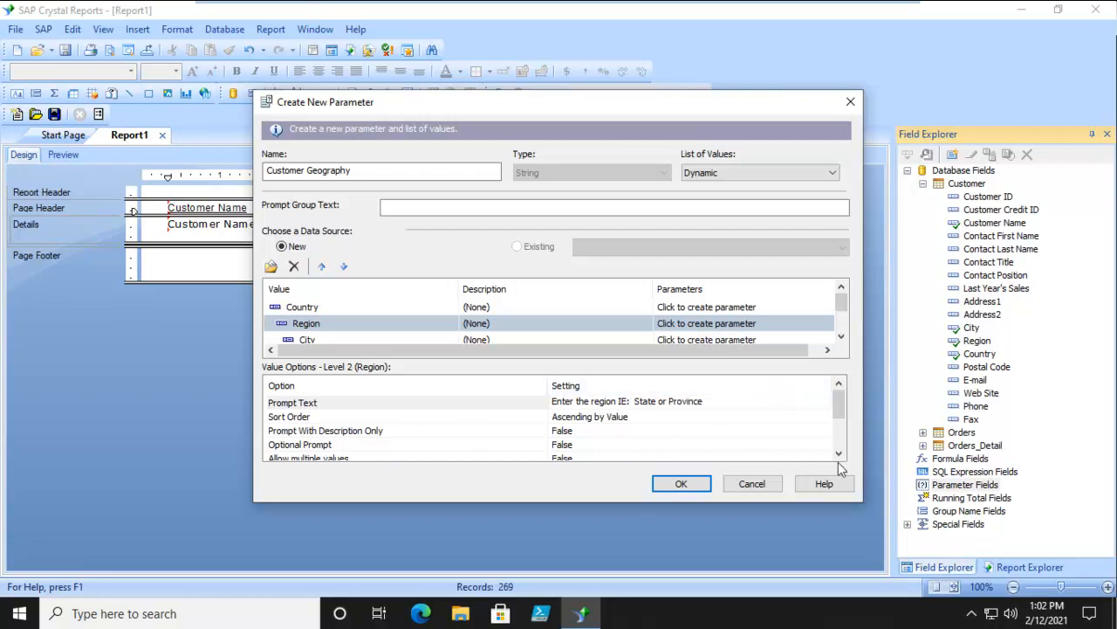
pyautogui.scroll(-3)
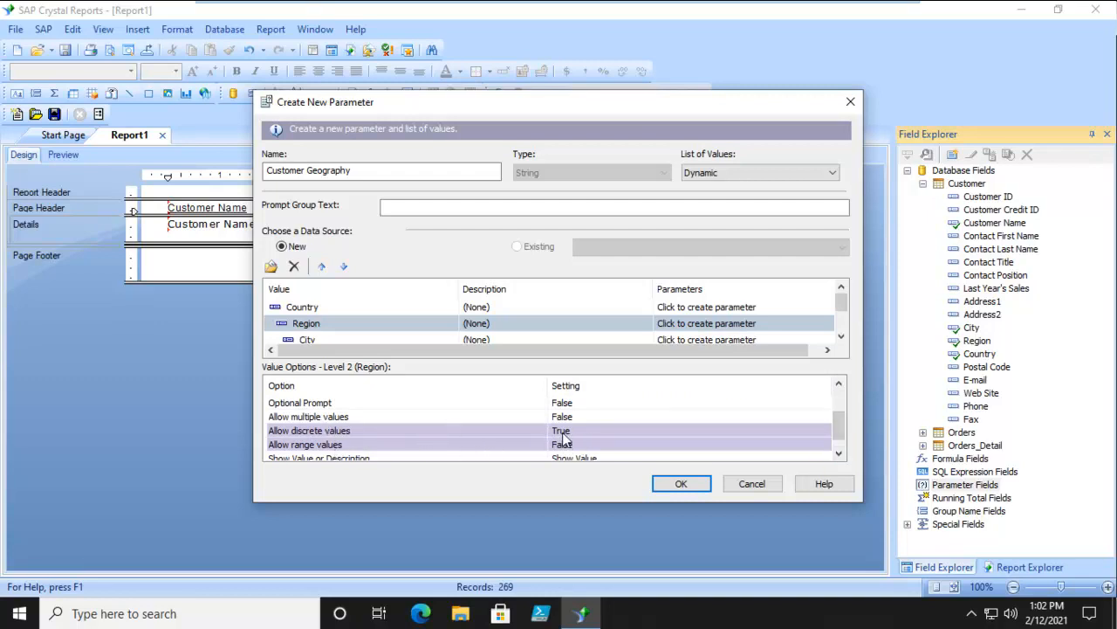
pyautogui.moveTo(583, 439)
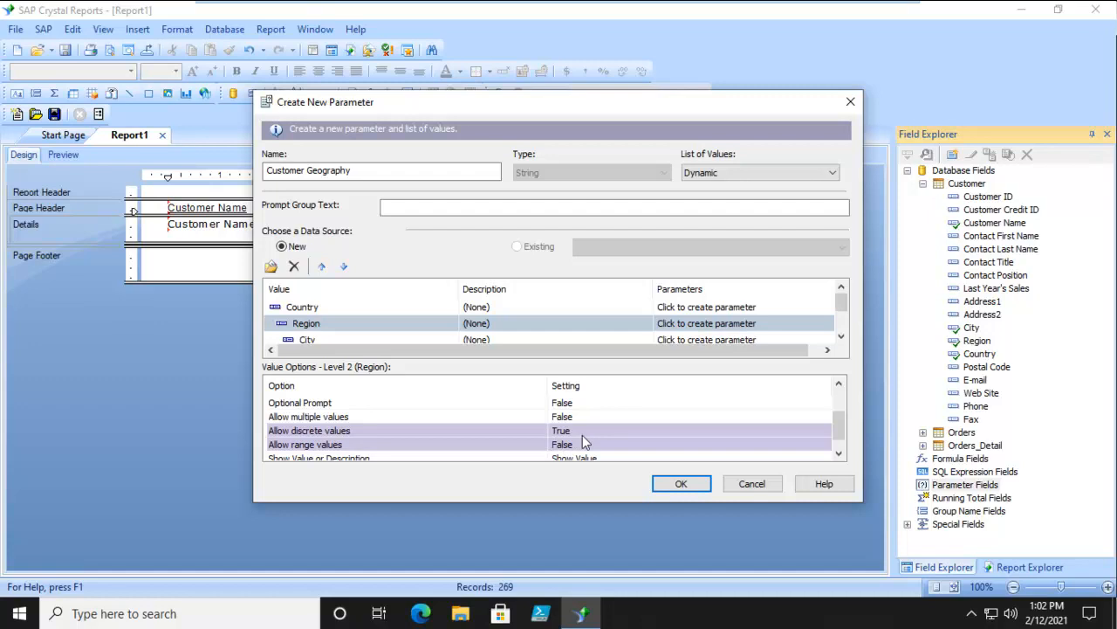
pyautogui.click(307, 338)
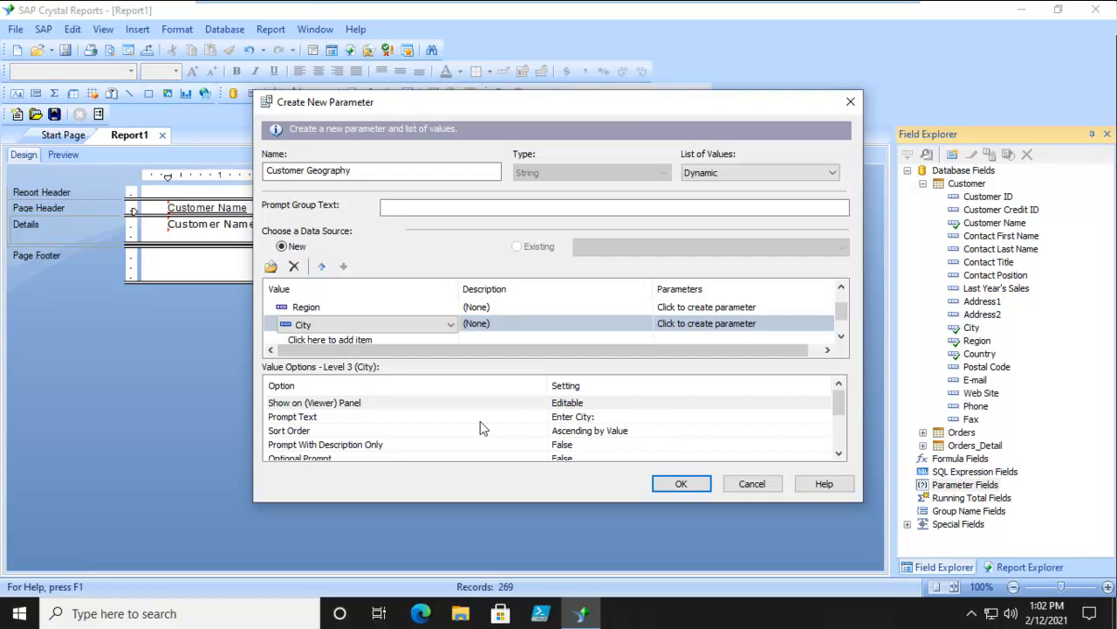
# Type 'Enter the Customer City' as the City level's prompt text.
pyautogui.doubleClick(572, 416)
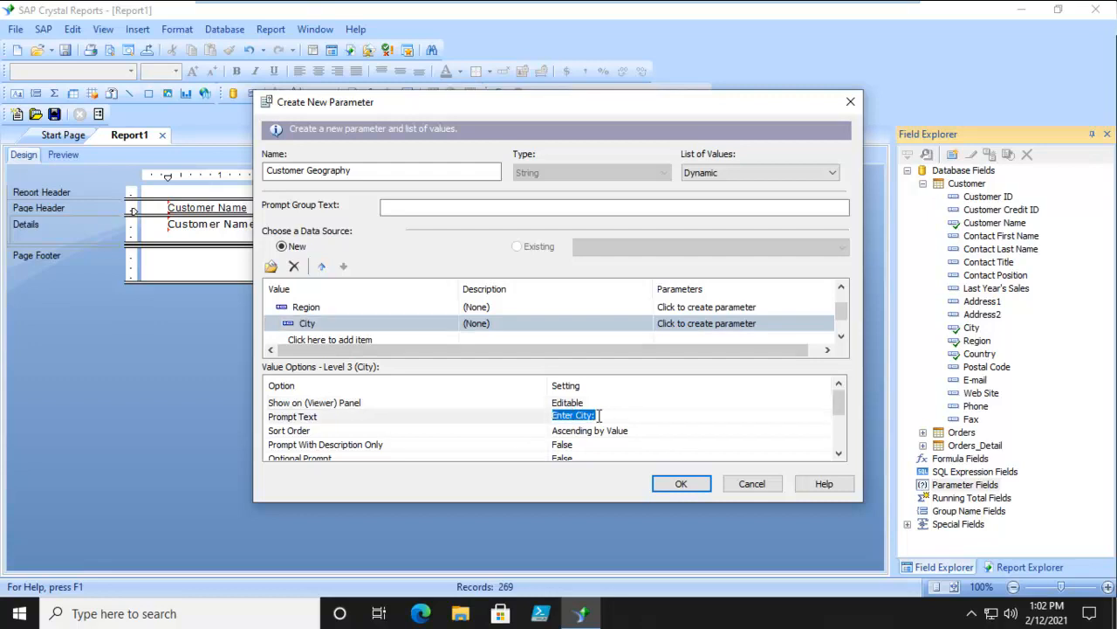
pyautogui.write('Eenter')
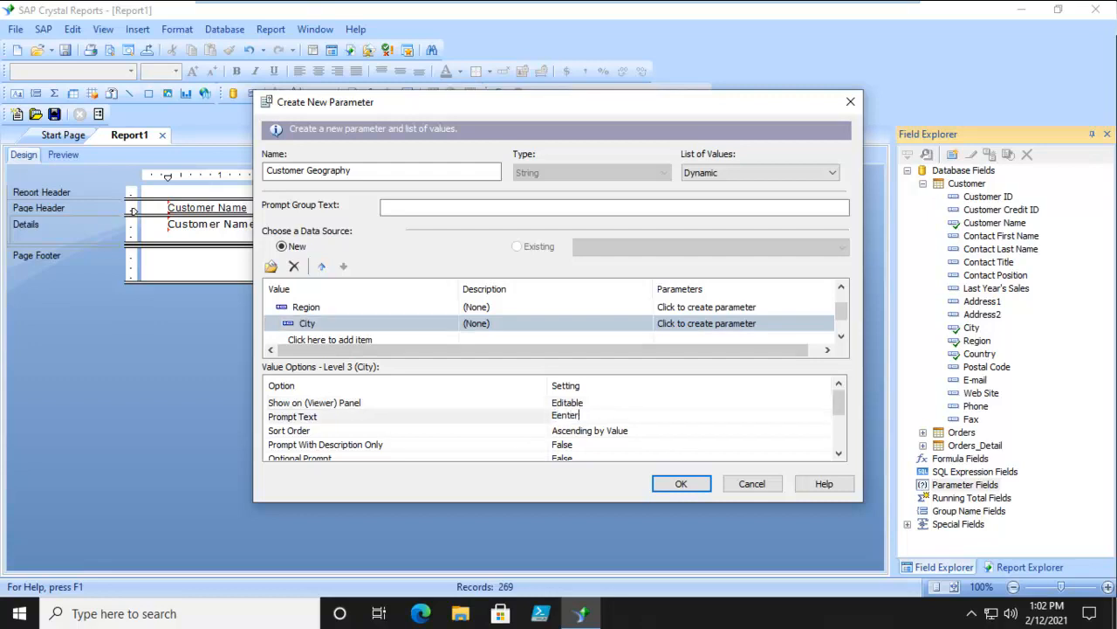
pyautogui.write('Enter the Customer City')
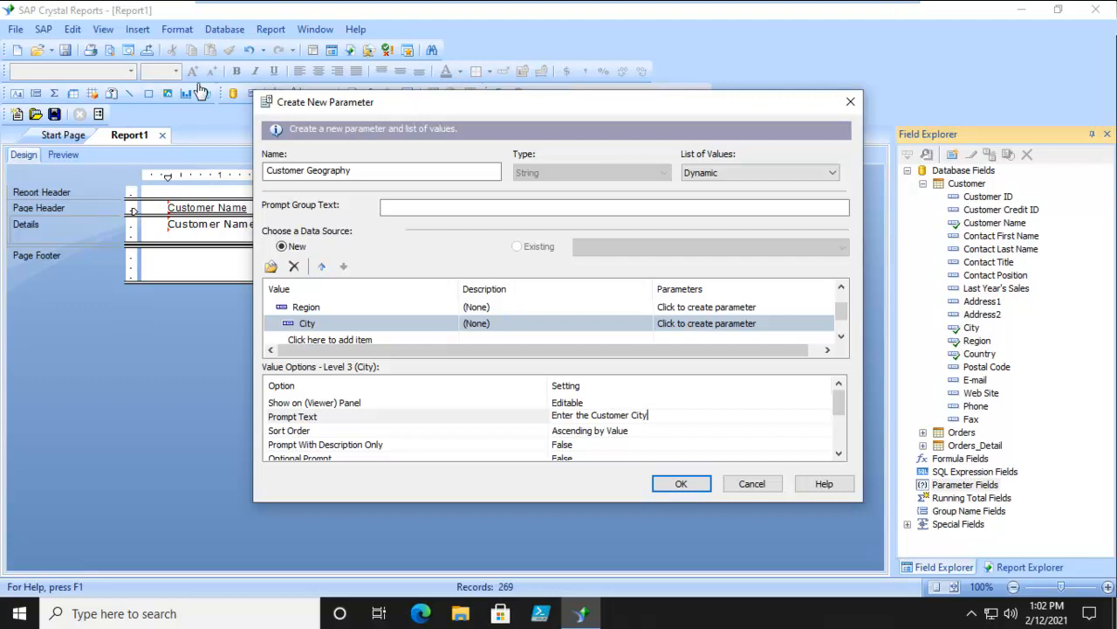
pyautogui.moveTo(532, 508)
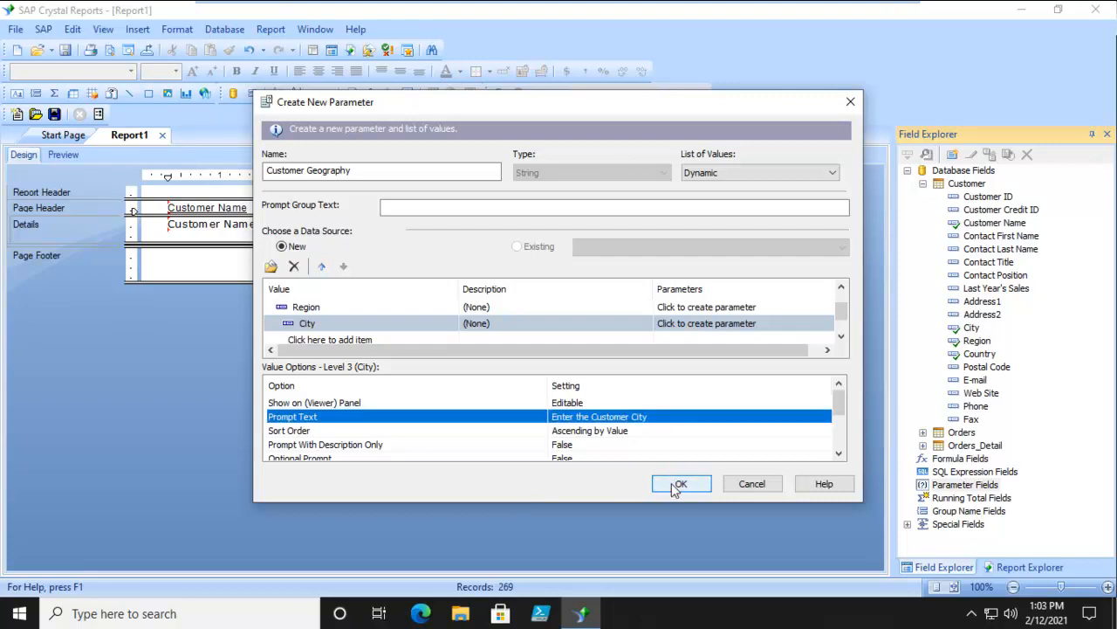
# Confirm the parameter, then drop Customer Geography - City into the Page Footer and format it.
pyautogui.click(680, 484)
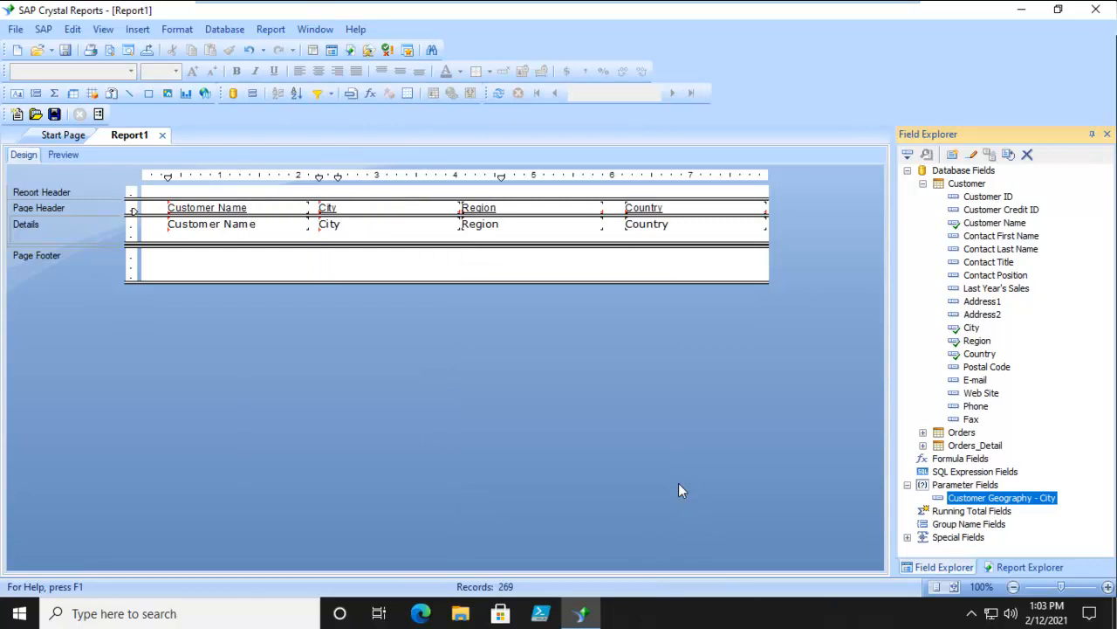
pyautogui.moveTo(1001, 453)
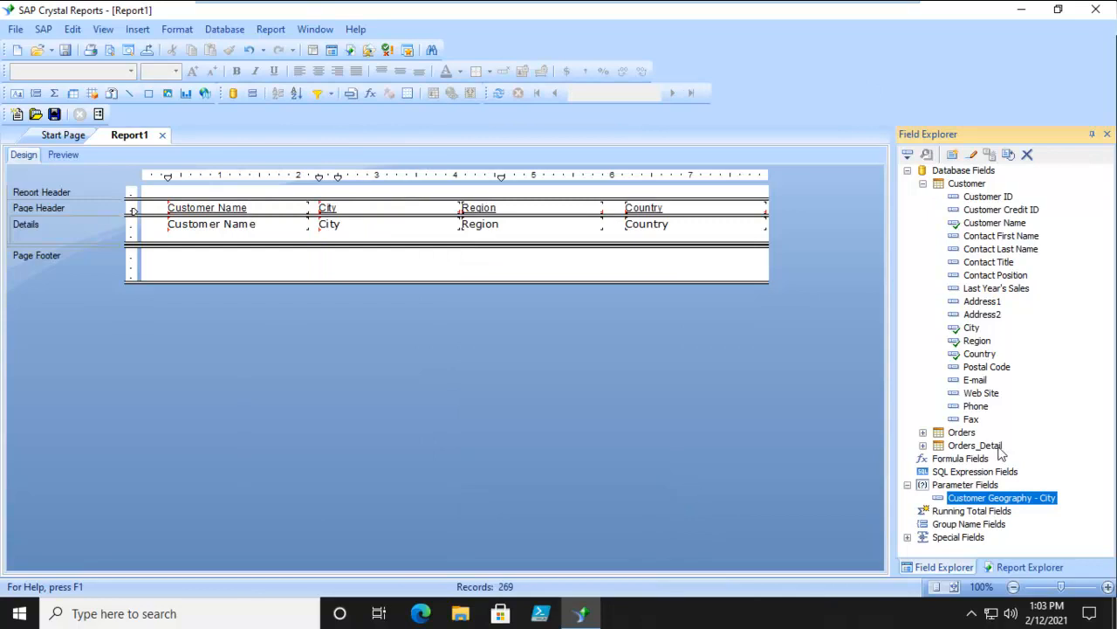
pyautogui.moveTo(1002, 498); pyautogui.dragTo(611, 261)
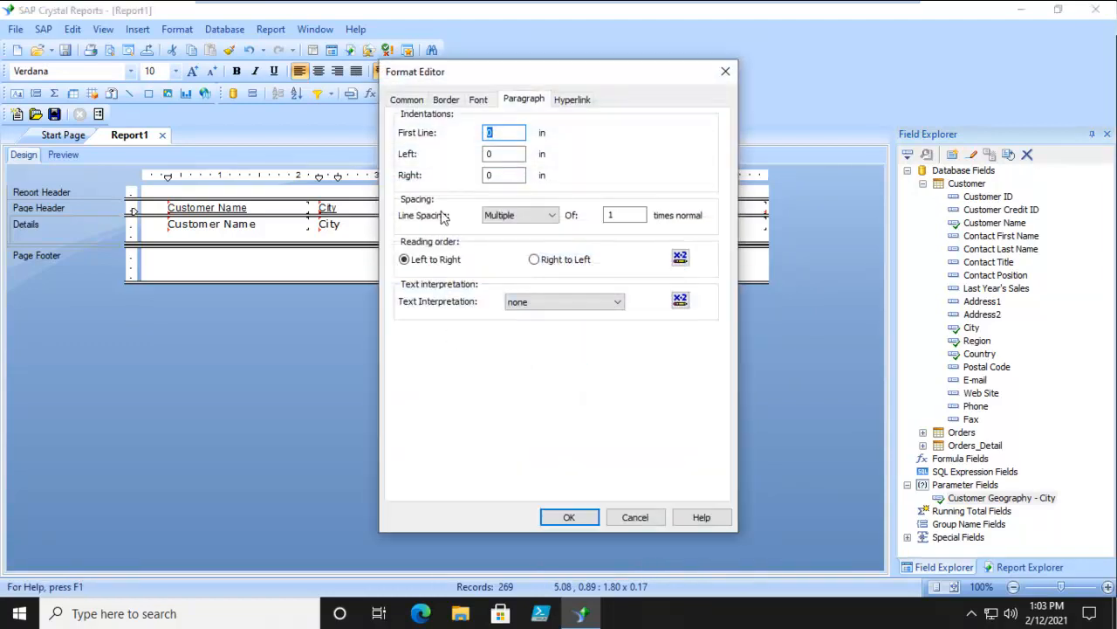
pyautogui.click(406, 98)
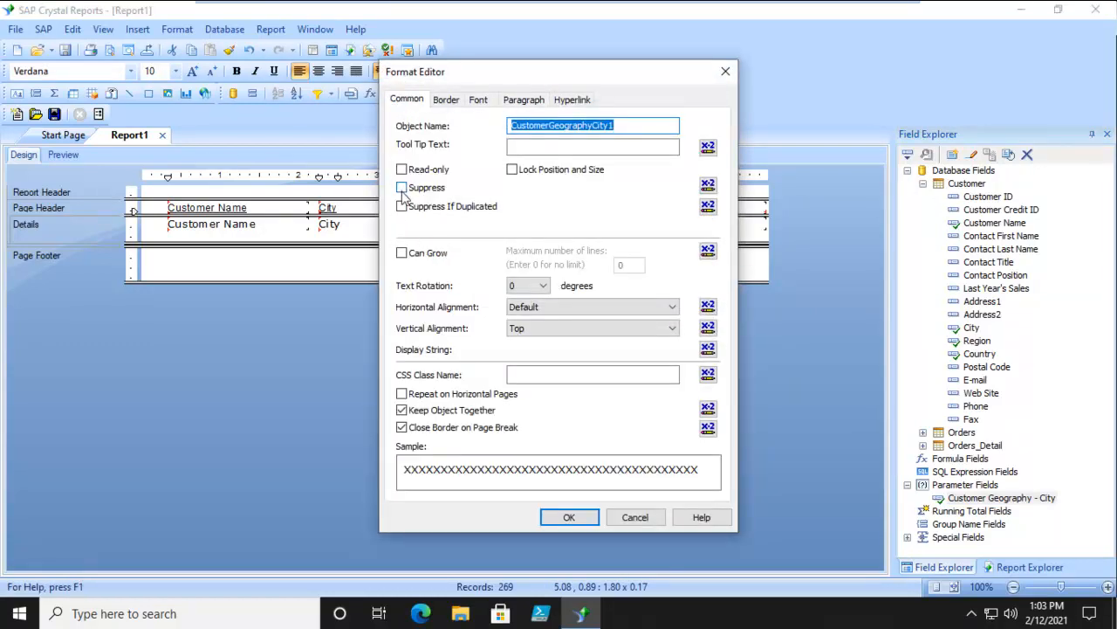
pyautogui.click(568, 516)
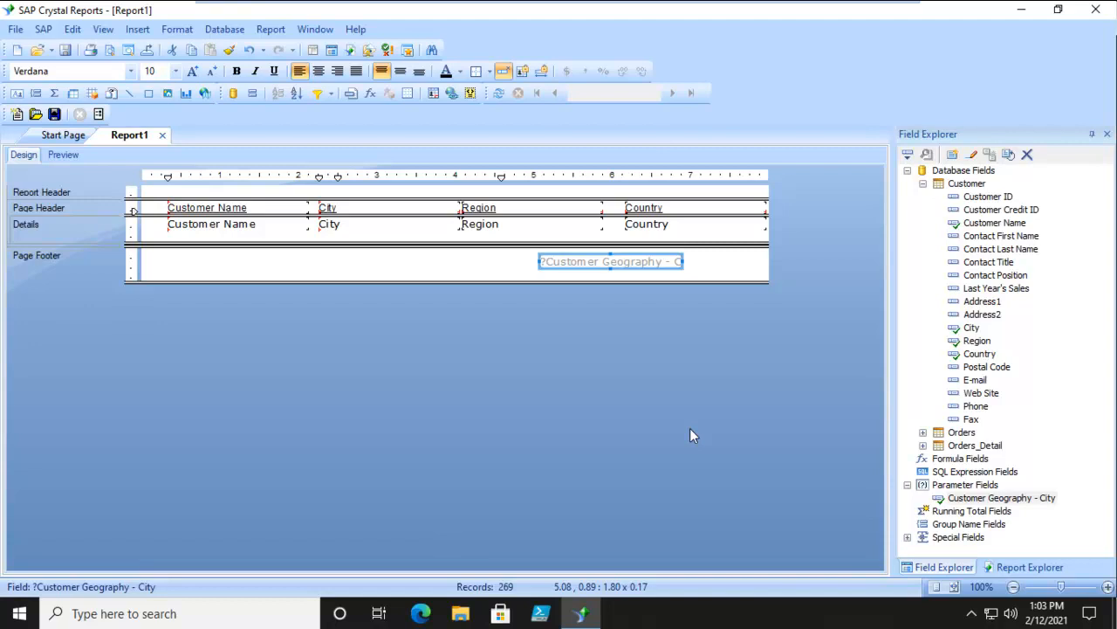
# Add a record selection filter: Customer.City equals the Customer Geography - City parameter.
pyautogui.click(320, 94)
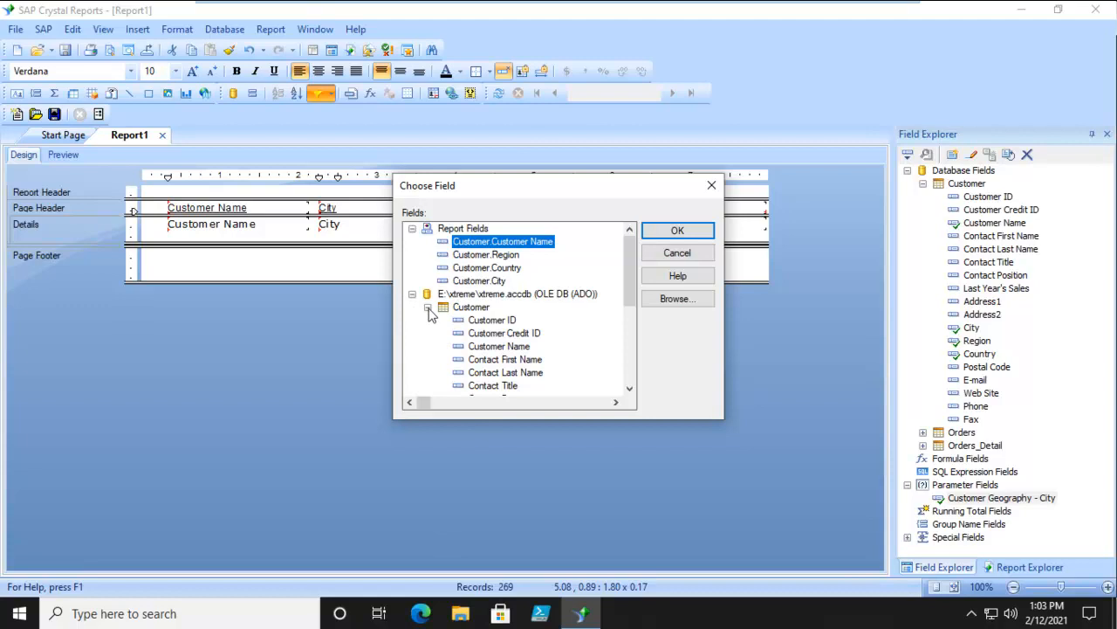
pyautogui.click(478, 280)
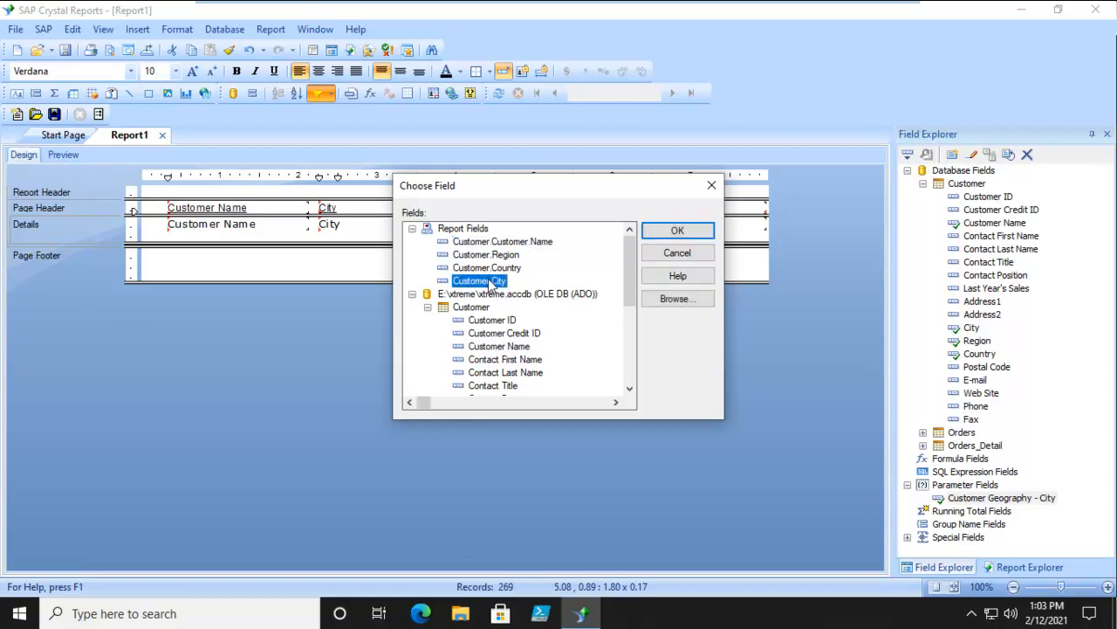
pyautogui.click(678, 229)
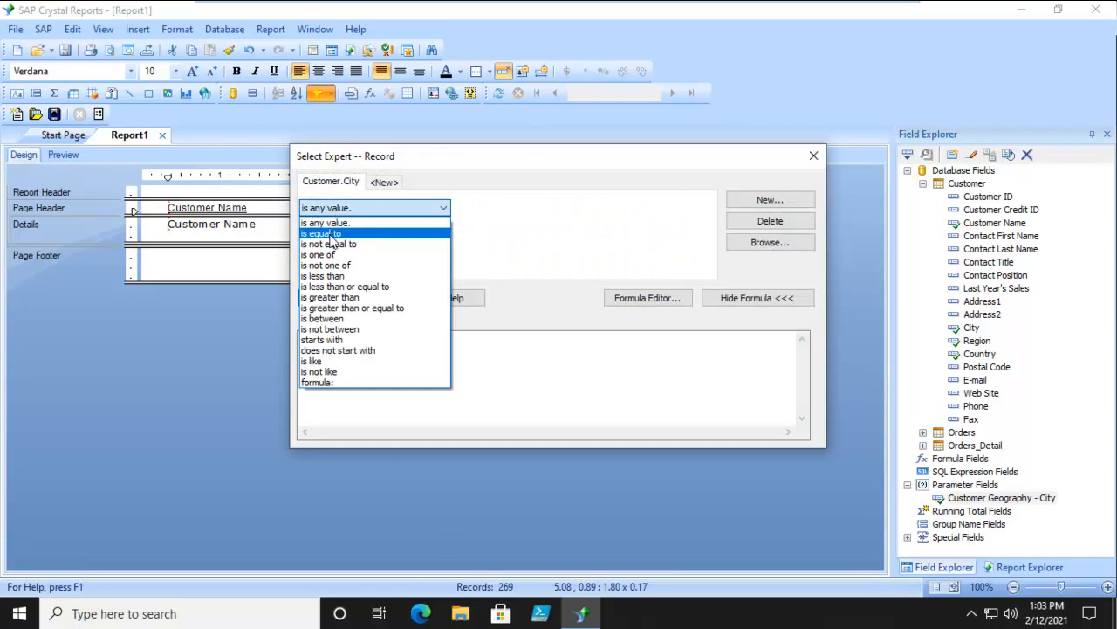
pyautogui.click(321, 234)
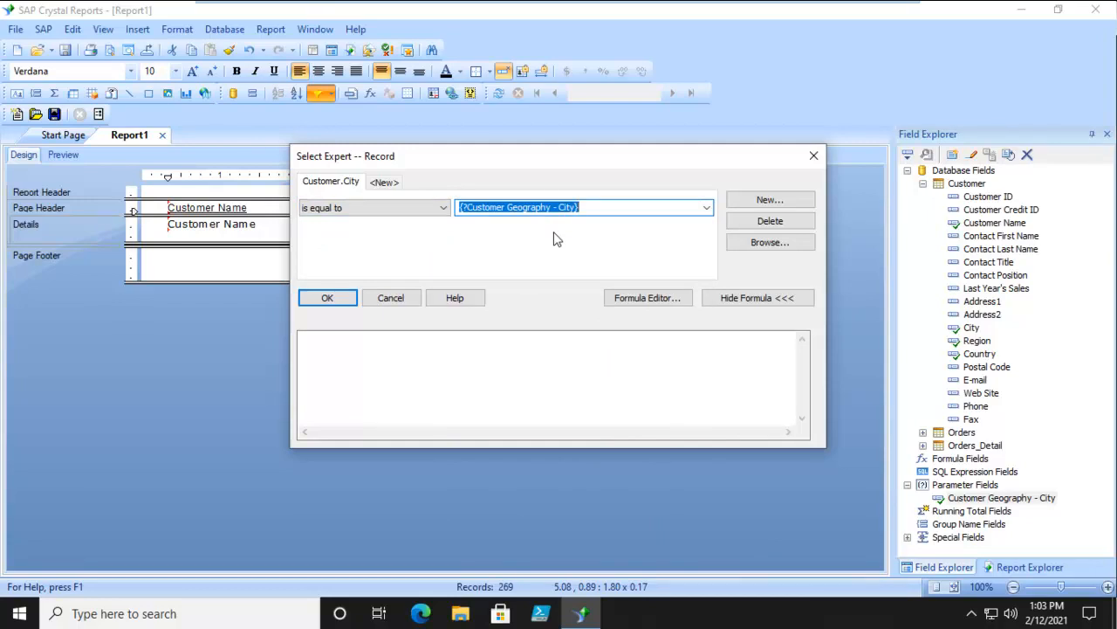
pyautogui.click(328, 297)
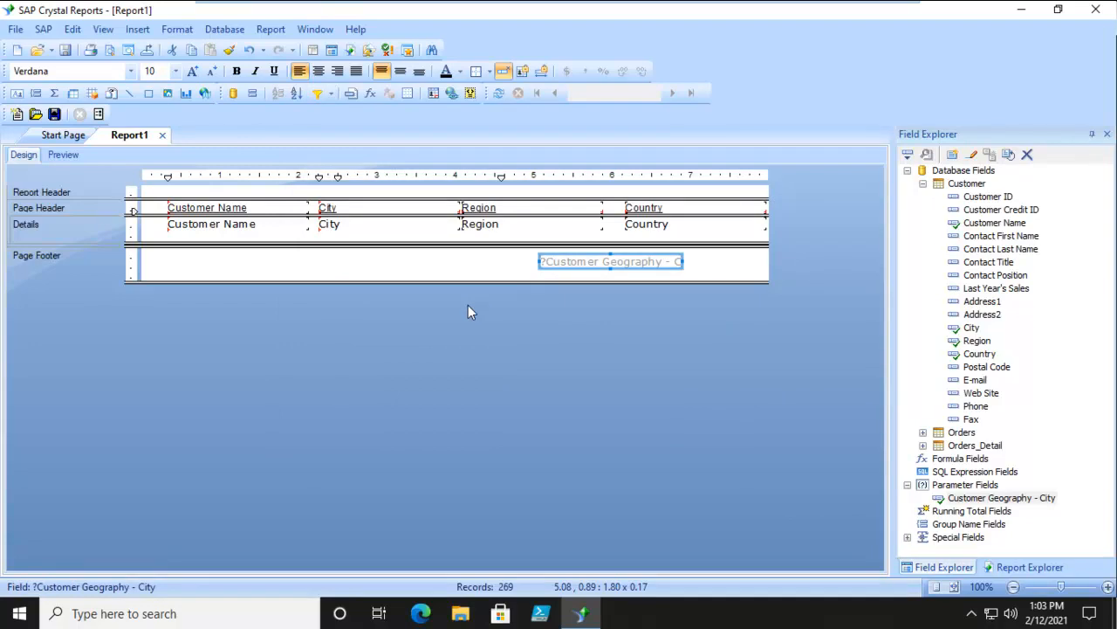
pyautogui.moveTo(370, 94)
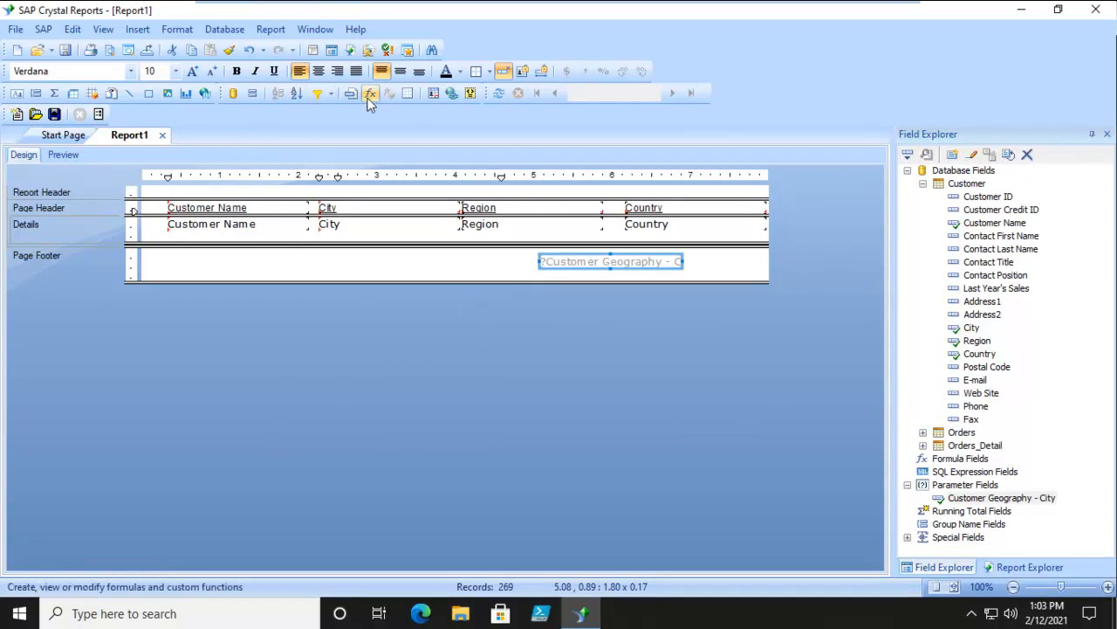
pyautogui.click(371, 93)
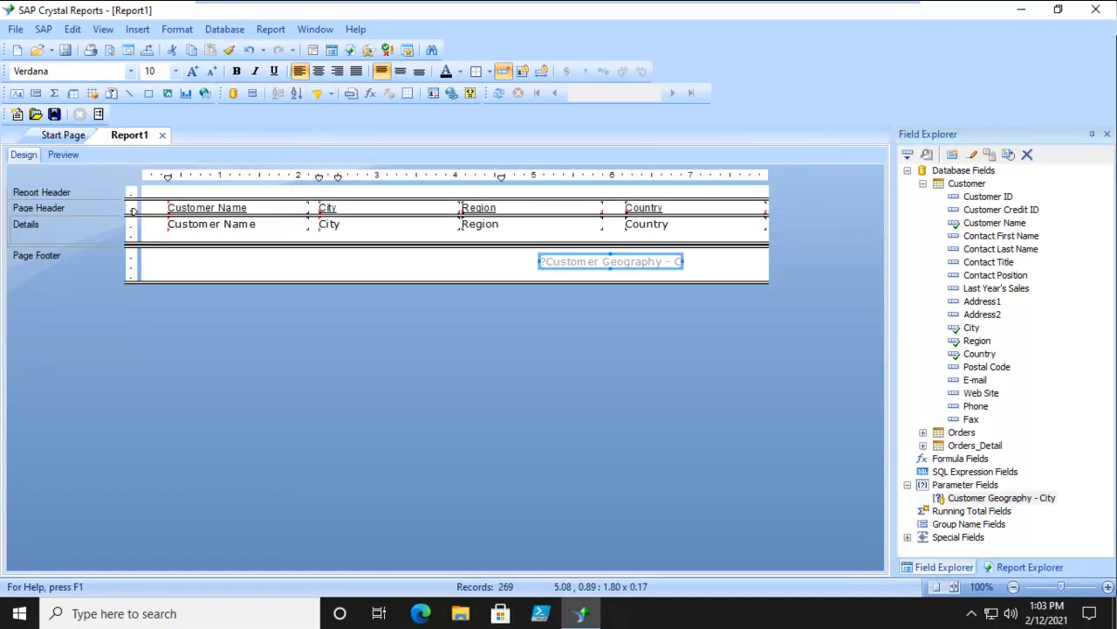
pyautogui.moveTo(195, 230)
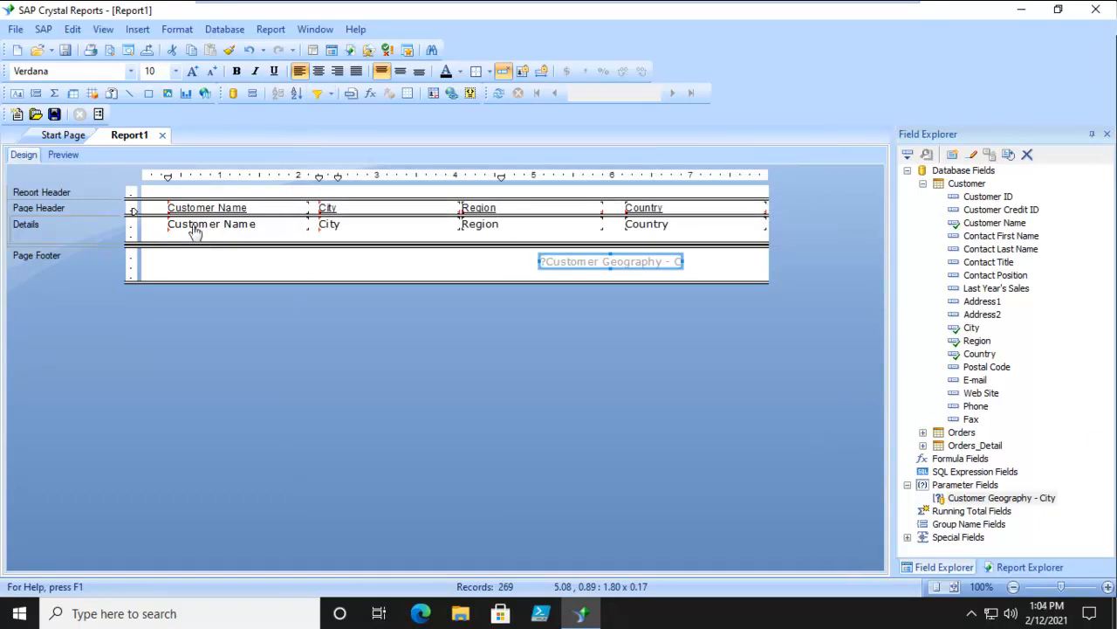
# Preview with Country USA, Region CA and City San Diego, returning Sporting Wheels Inc.
pyautogui.click(63, 154)
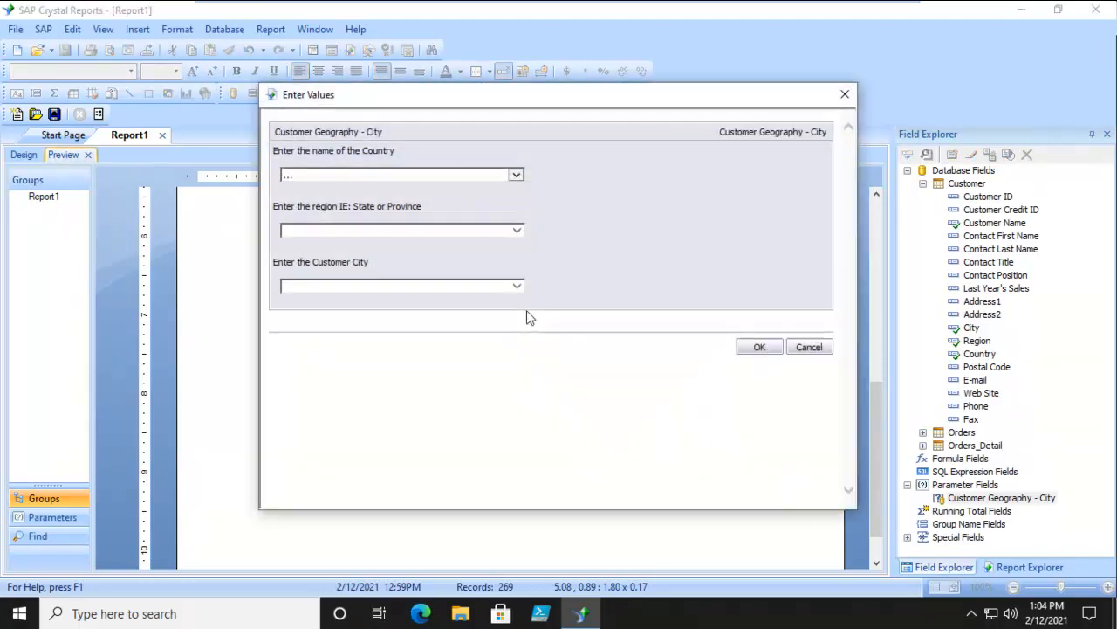
pyautogui.moveTo(536, 319)
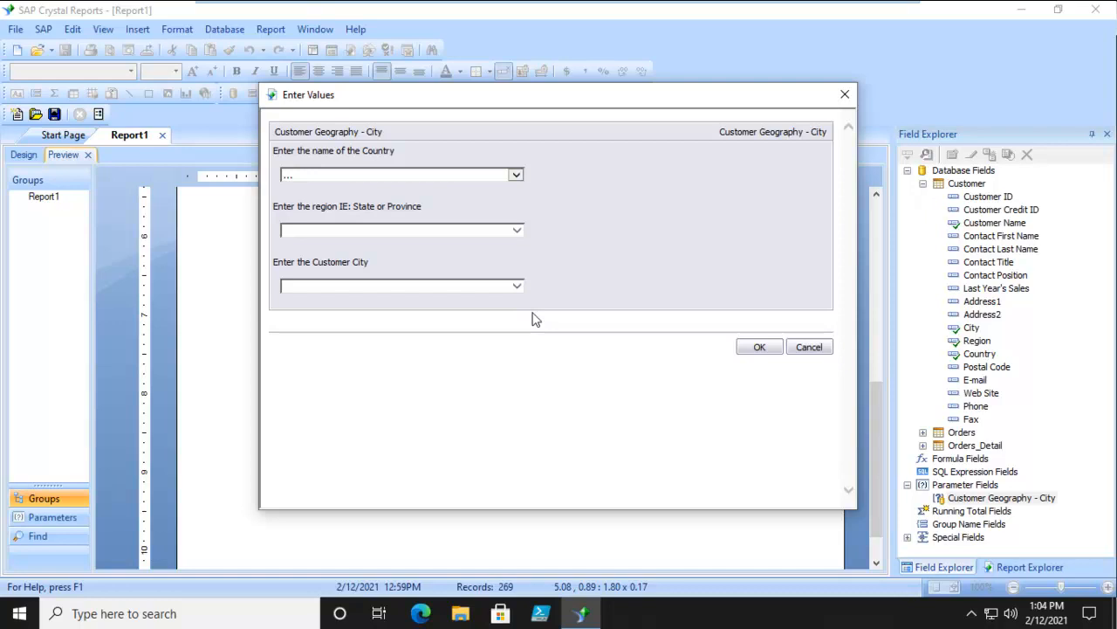
pyautogui.moveTo(307, 189)
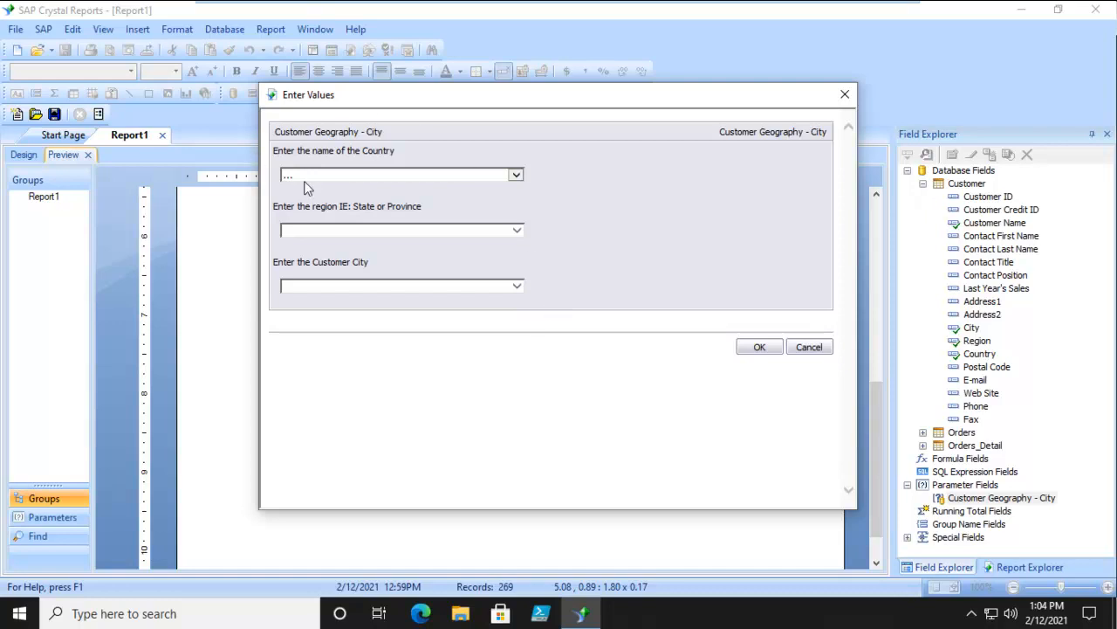
pyautogui.click(516, 175)
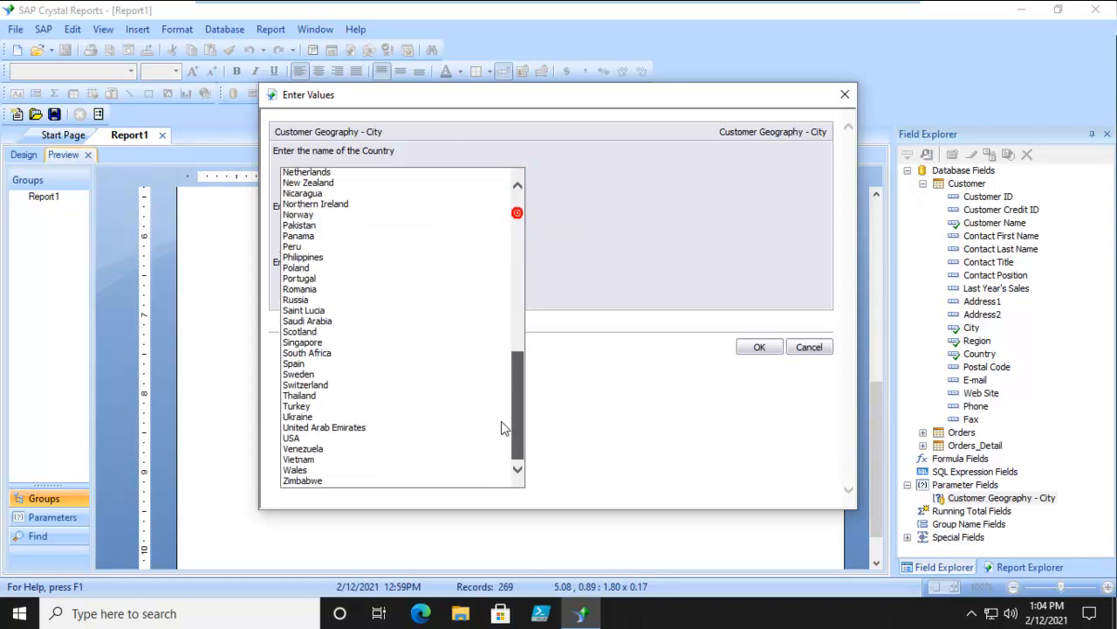
pyautogui.click(291, 437)
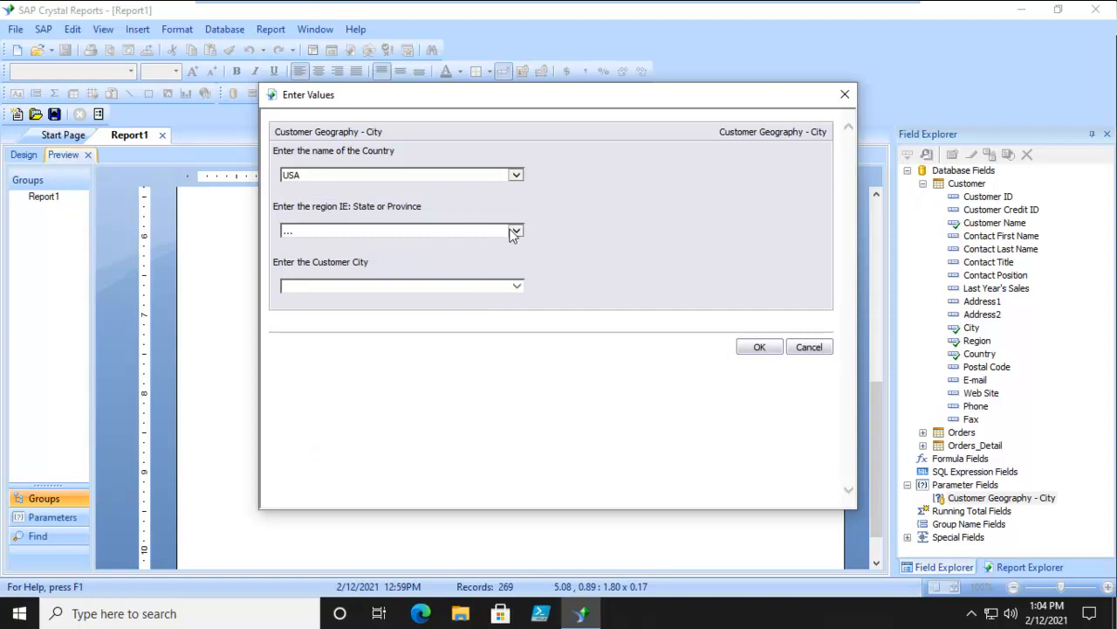
pyautogui.click(515, 231)
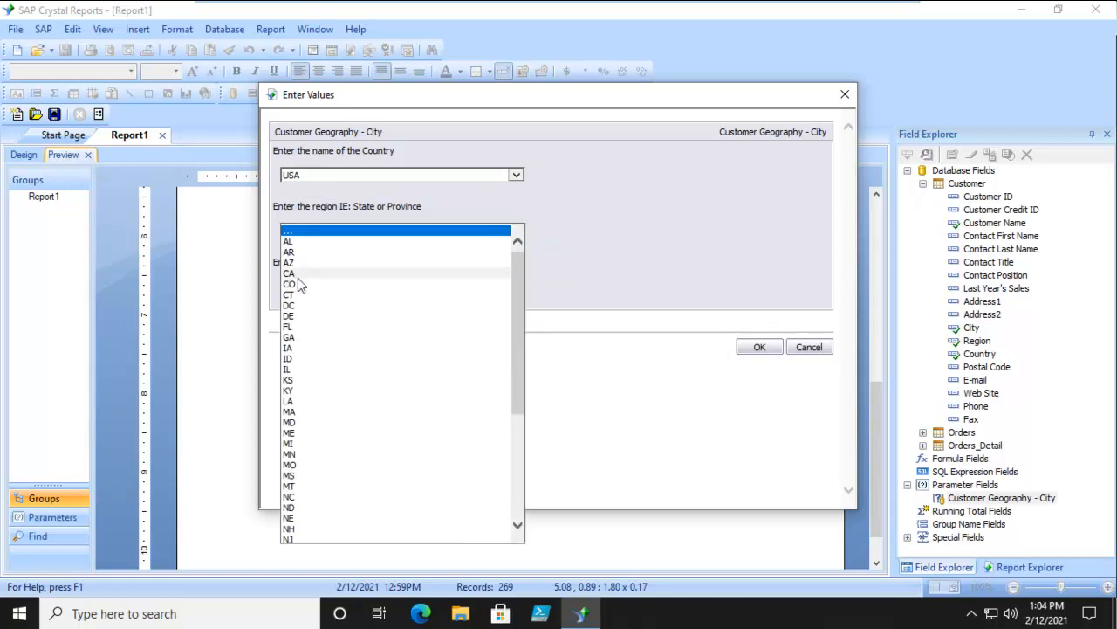
pyautogui.click(289, 273)
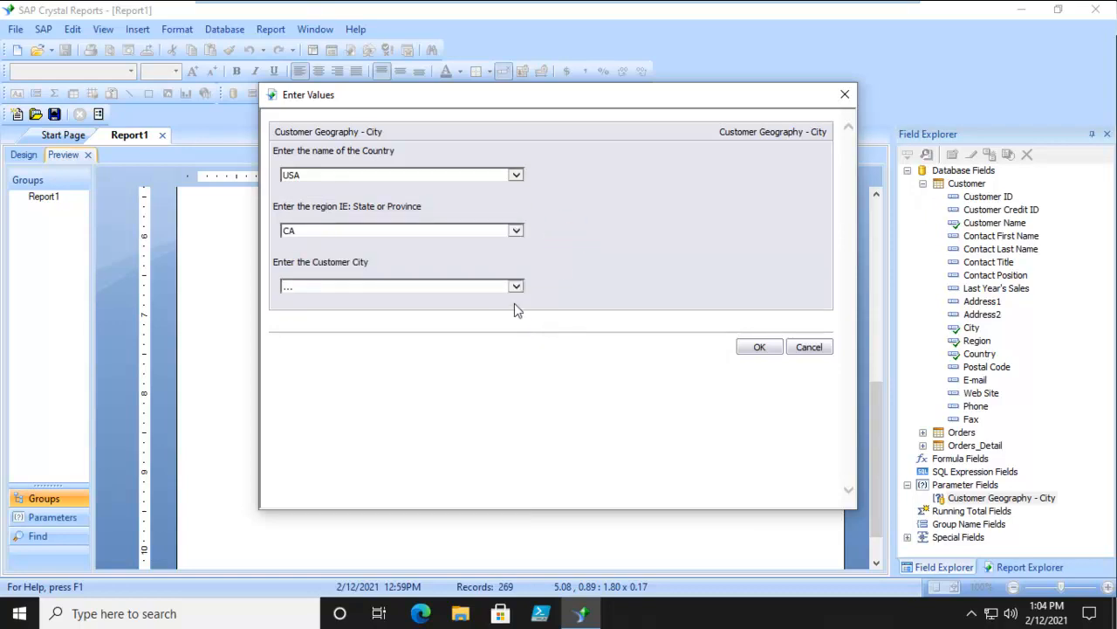
pyautogui.click(516, 286)
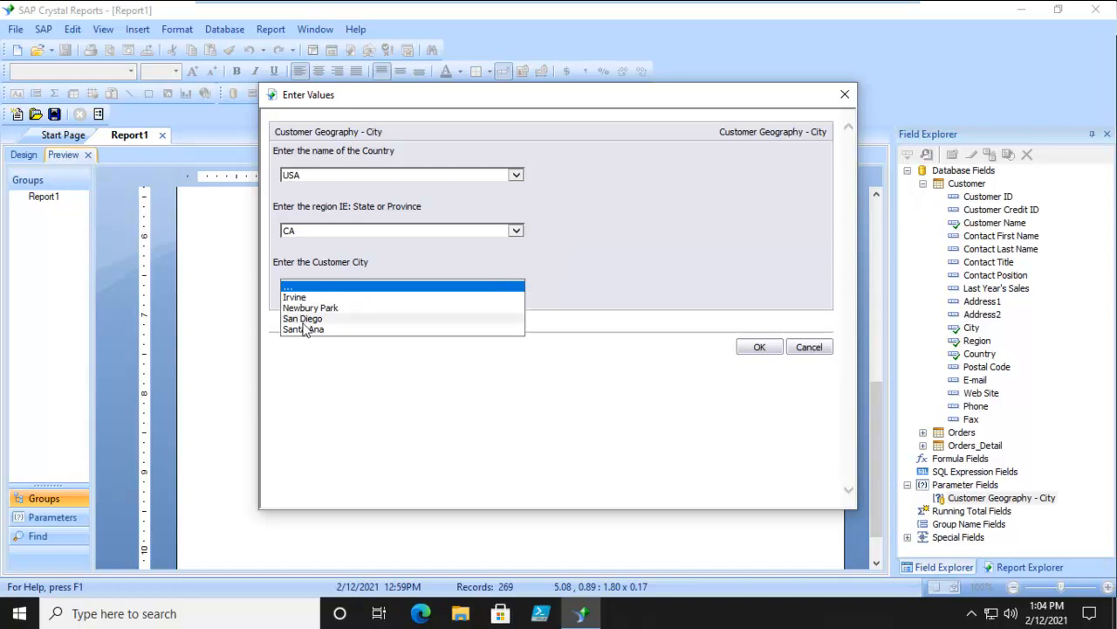
pyautogui.click(302, 318)
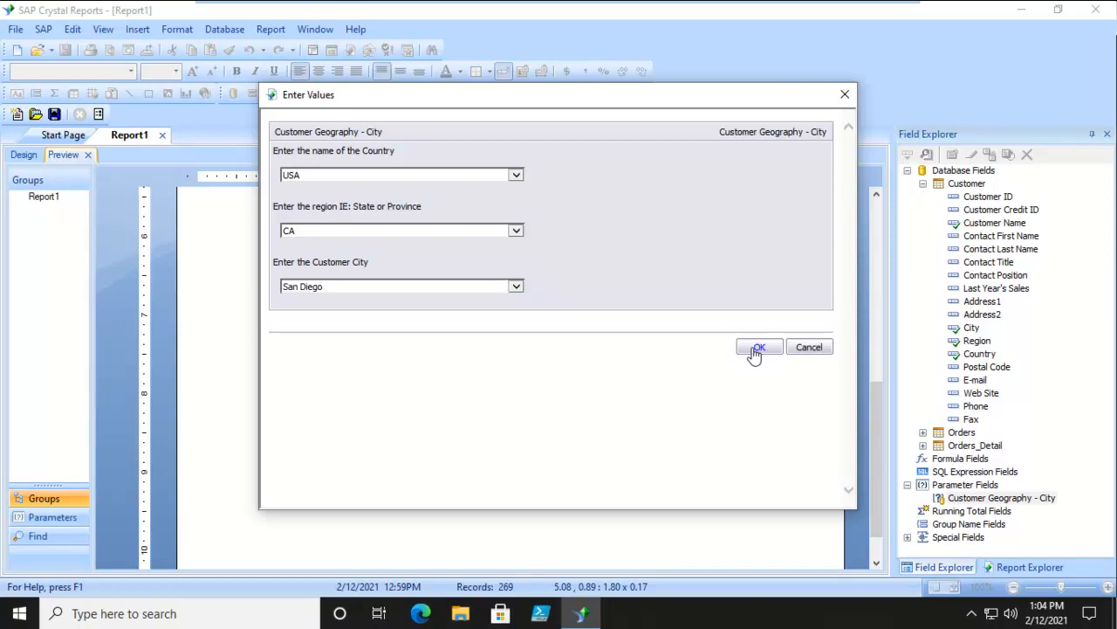
pyautogui.click(756, 347)
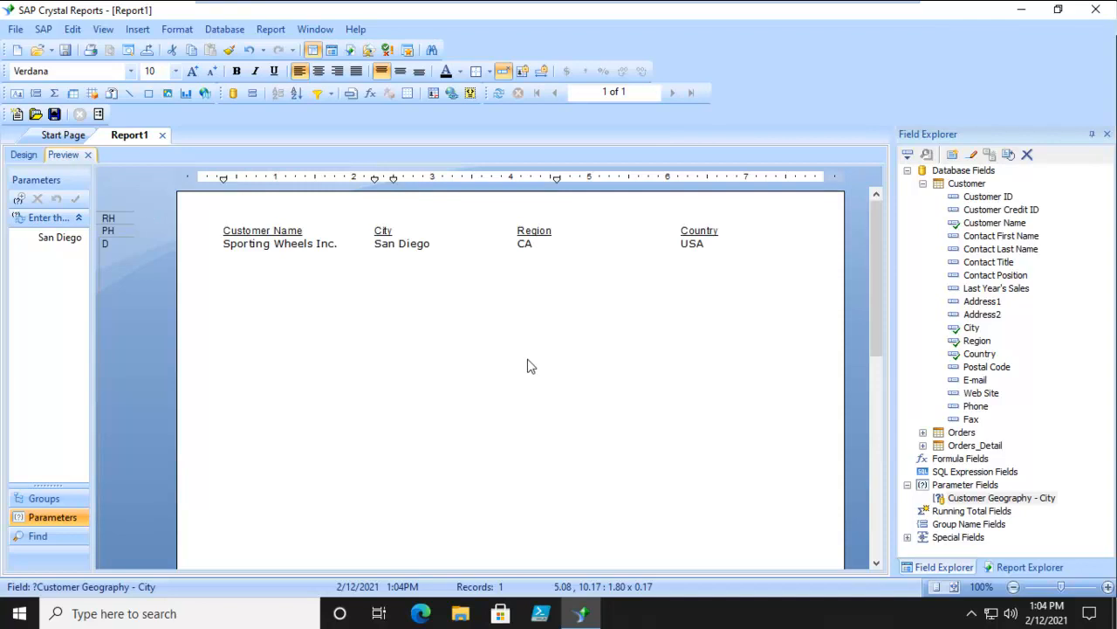
# Refresh with new parameter values Canada, ON and Toronto, returning Cycle Fever.
pyautogui.click(500, 93)
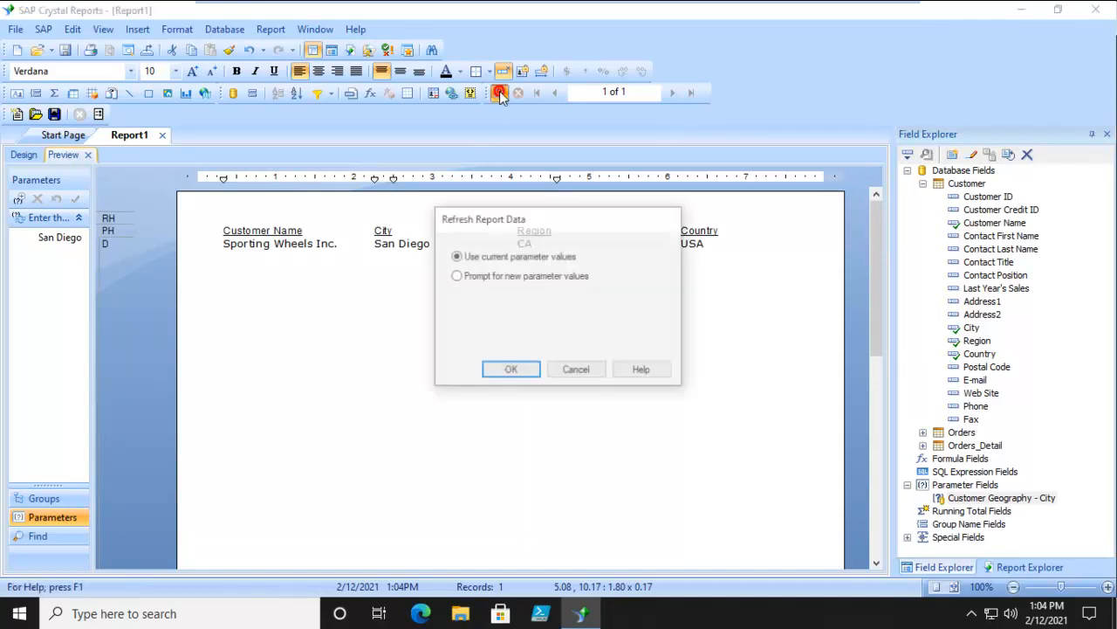
pyautogui.click(511, 368)
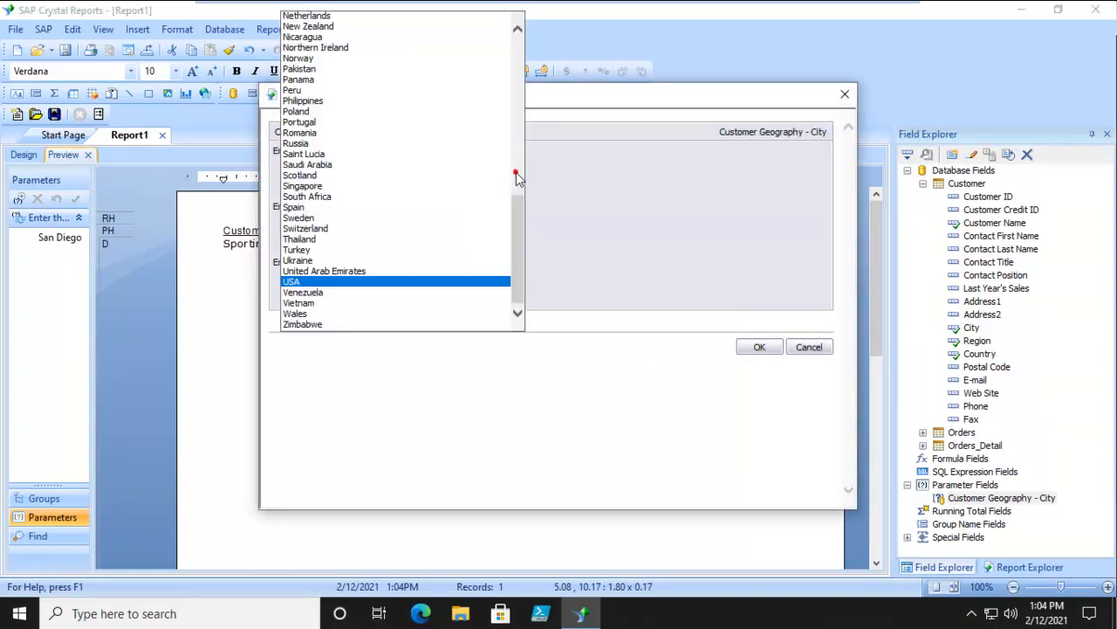
pyautogui.scroll(-3)
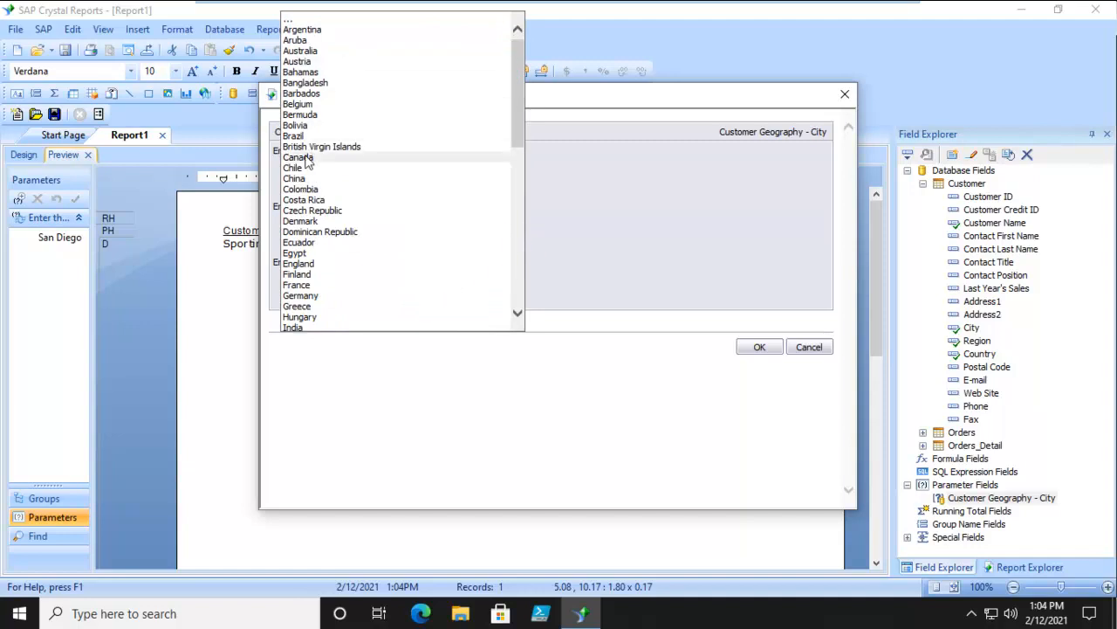
pyautogui.click(299, 157)
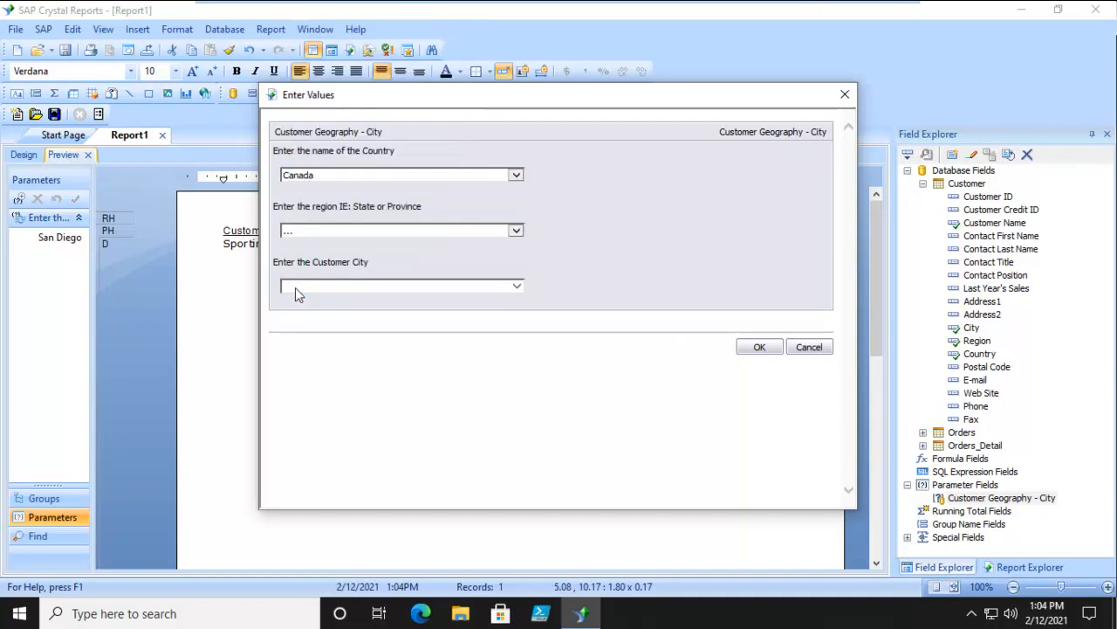
pyautogui.click(515, 230)
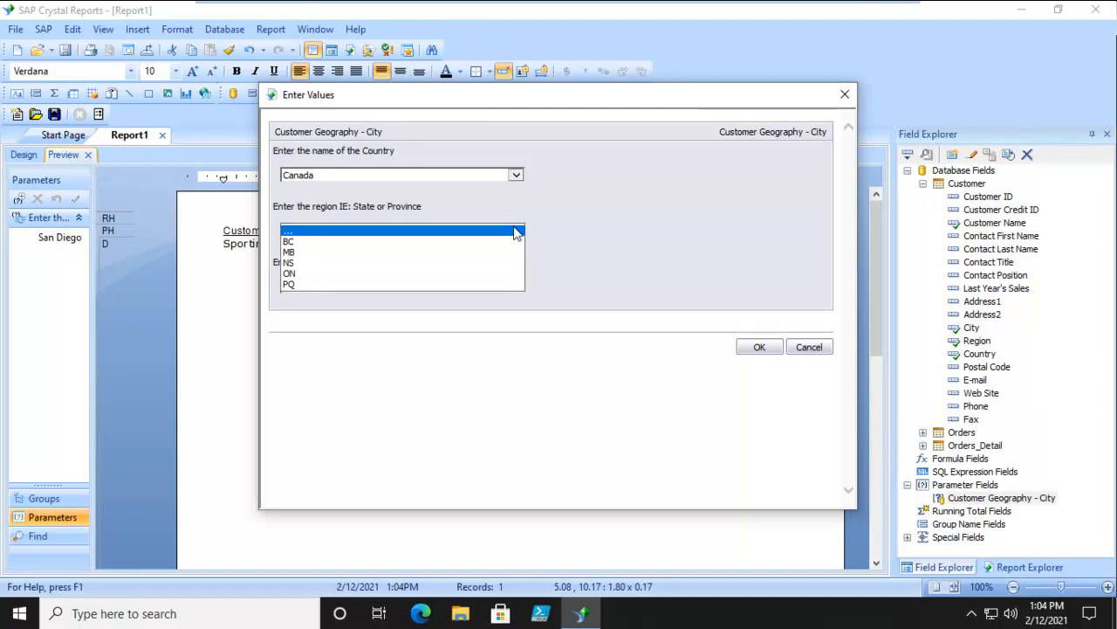
pyautogui.click(289, 274)
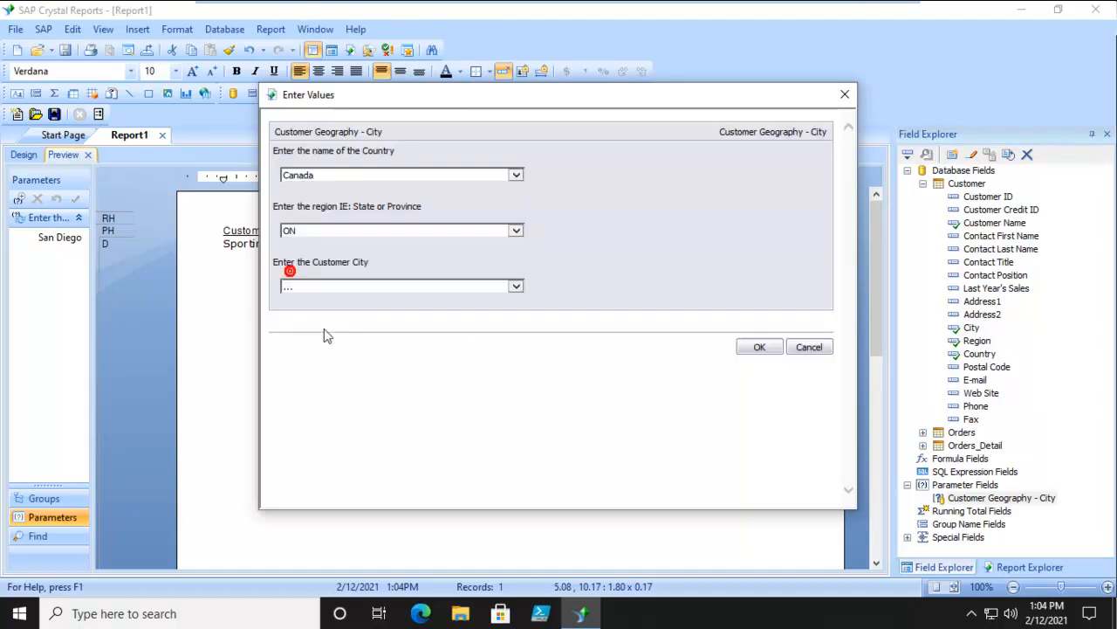
pyautogui.click(516, 287)
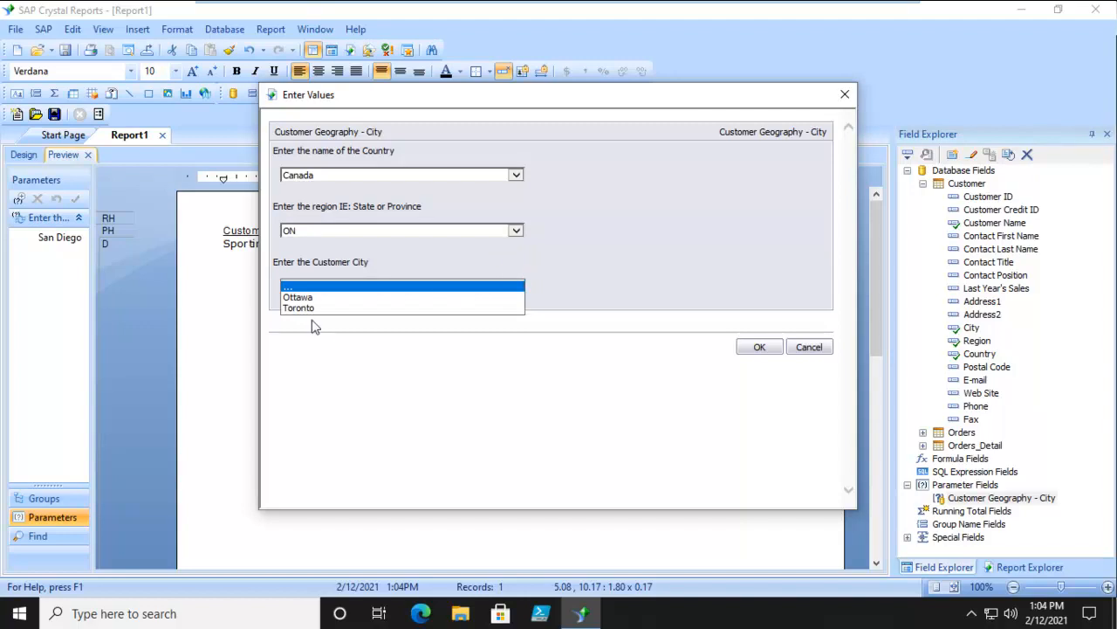
pyautogui.click(298, 307)
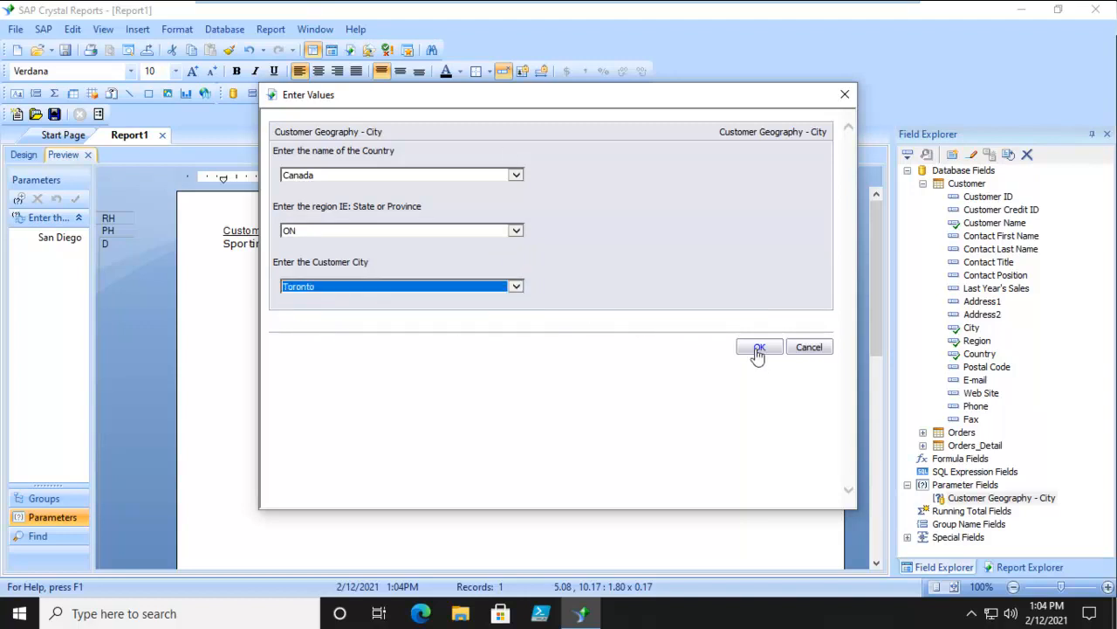
pyautogui.click(758, 346)
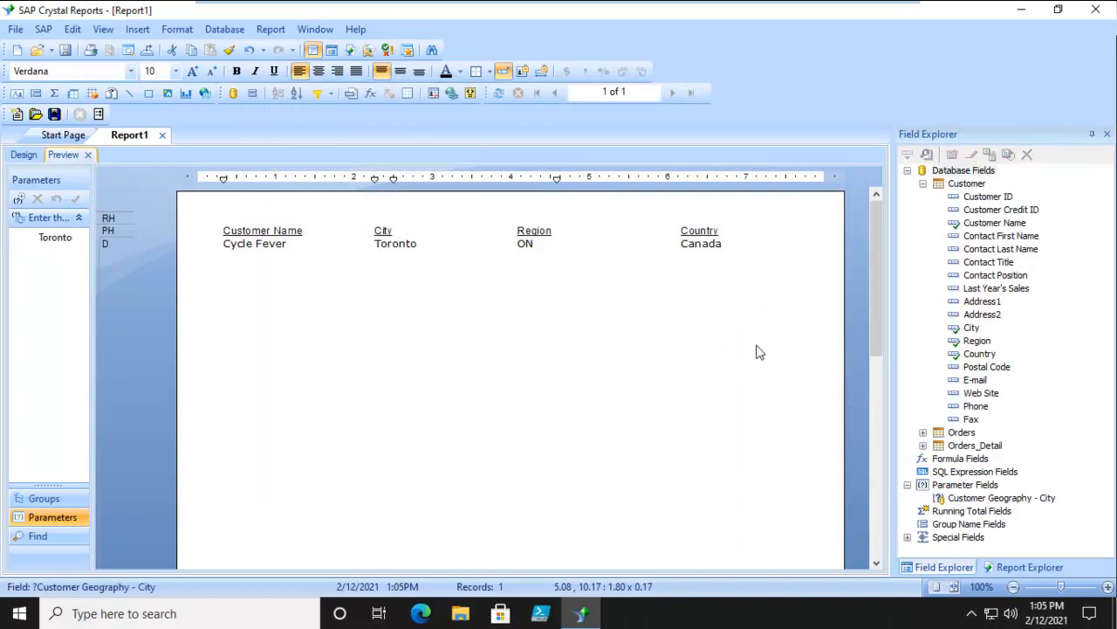